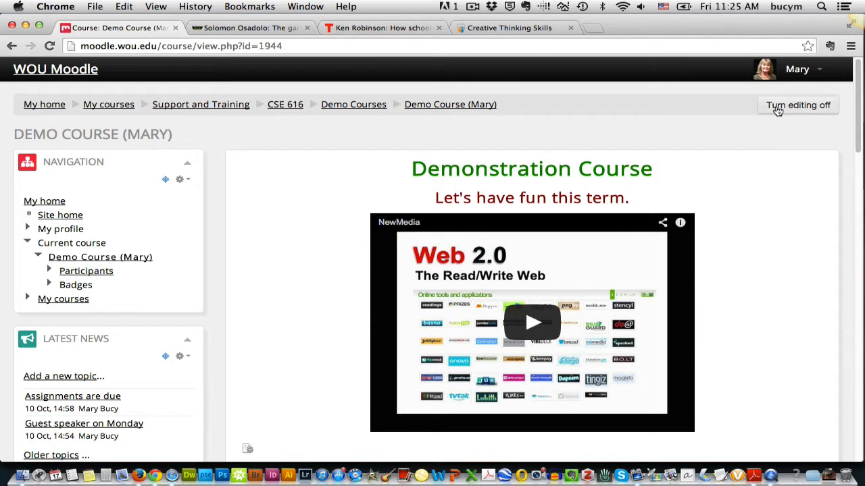
mouse_move(595, 253)
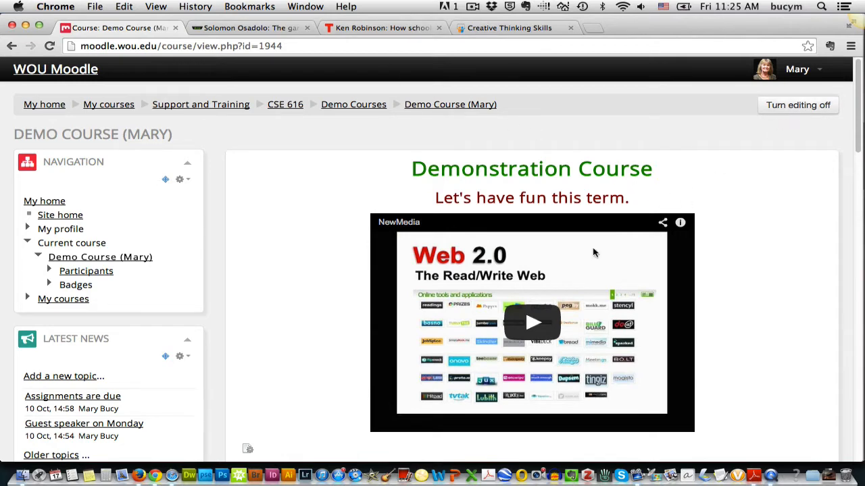
Step: Bring up this week's activity and resource chooser and scroll to the Page resource
scroll(down, 3)
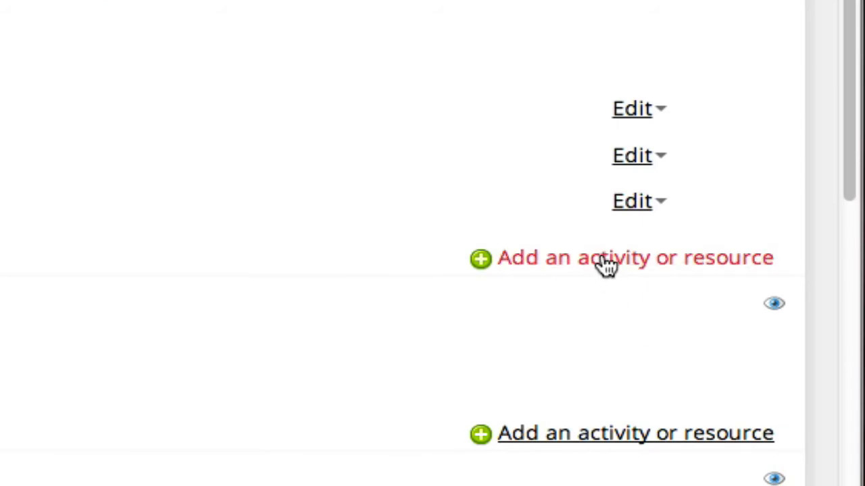
click(601, 257)
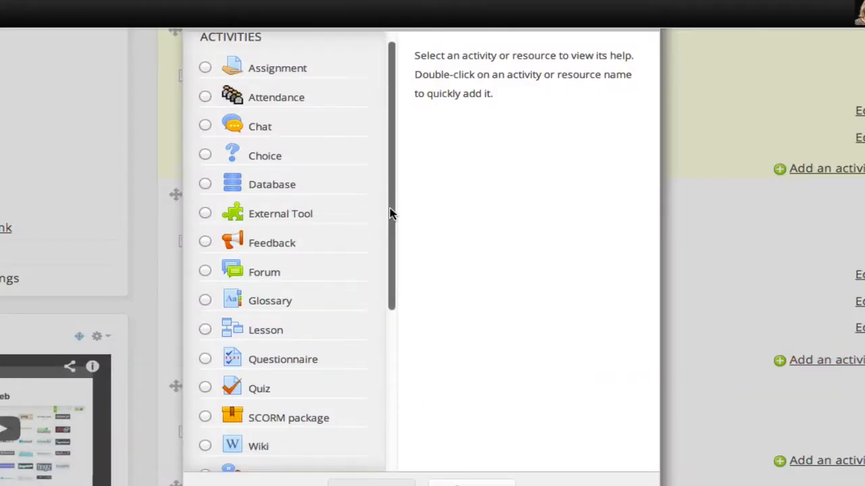
scroll(down, 3)
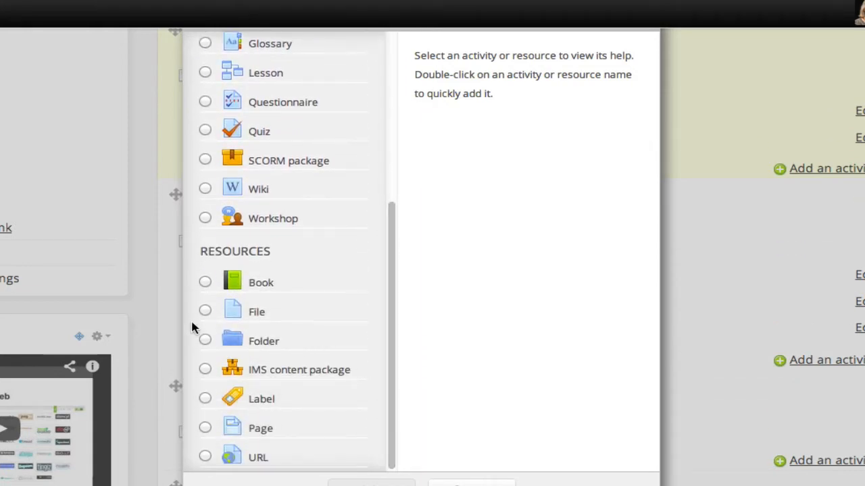
mouse_move(254, 429)
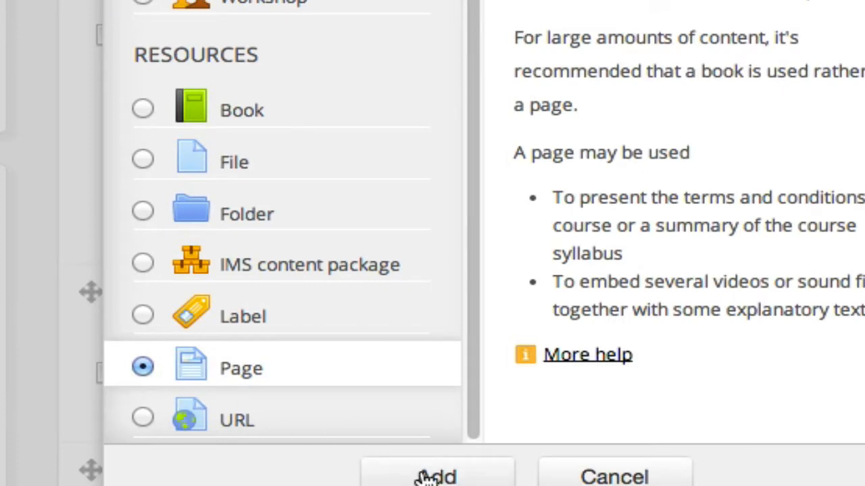
Step: Add the Page and enter 'Creativity' as both its name and description
click(437, 476)
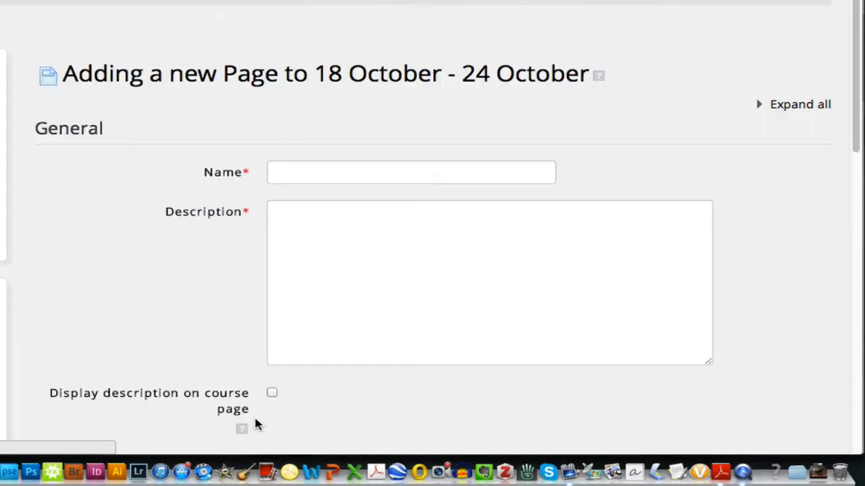
click(410, 173)
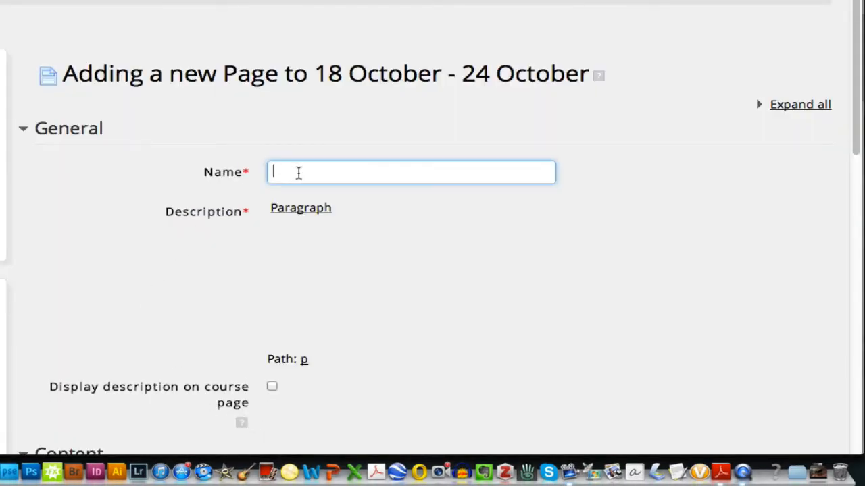
click(300, 208)
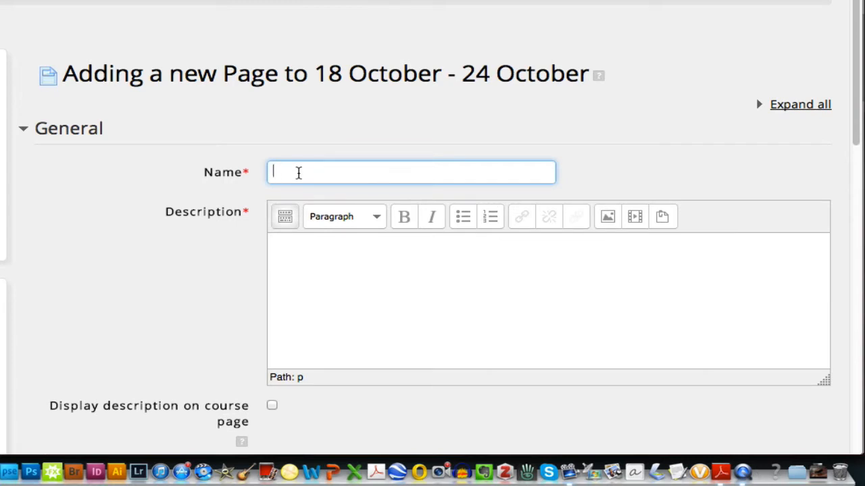
text(Creativ)
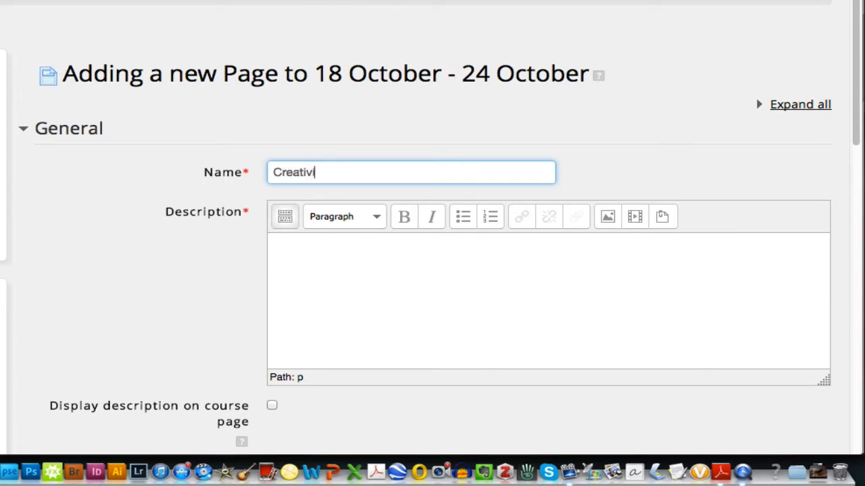
text(ity)
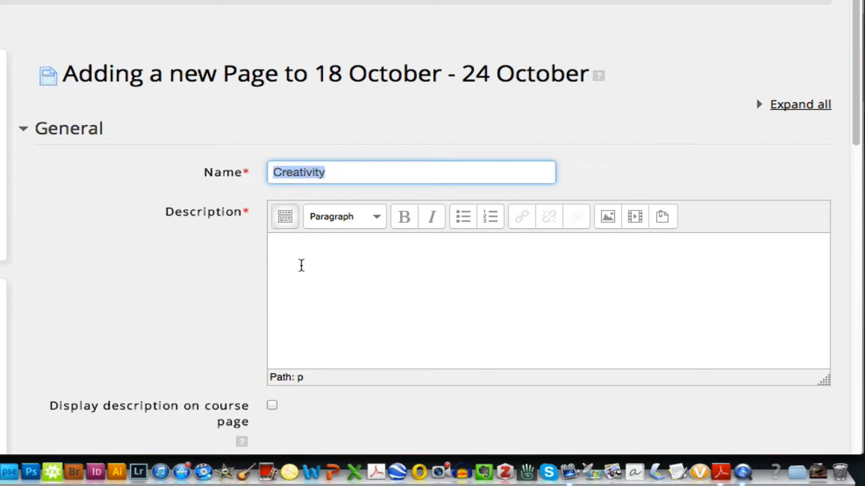
text(Creativity)
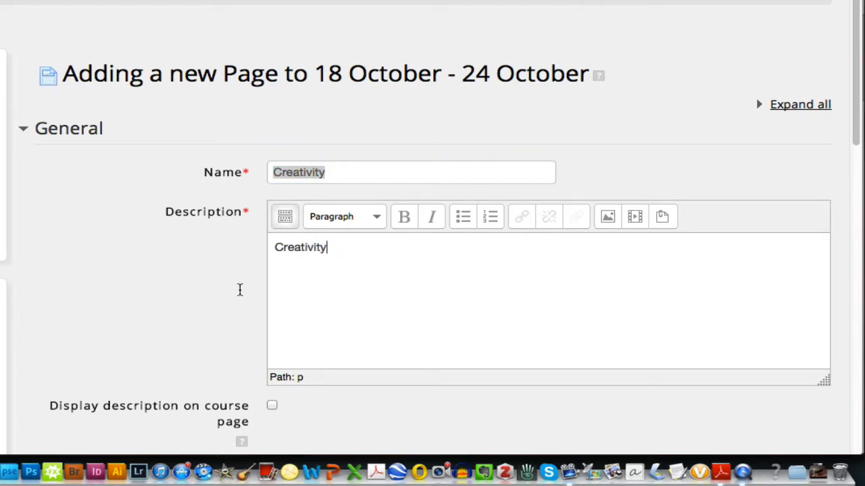
scroll(down, 3)
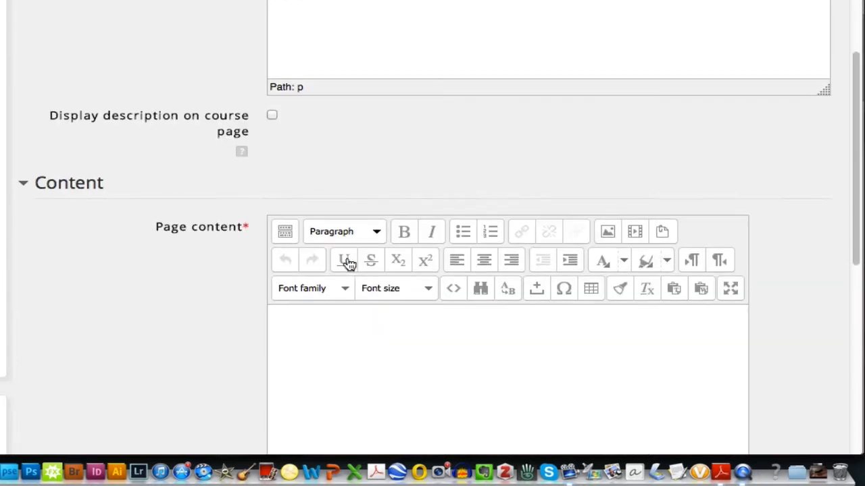
scroll(down, 3)
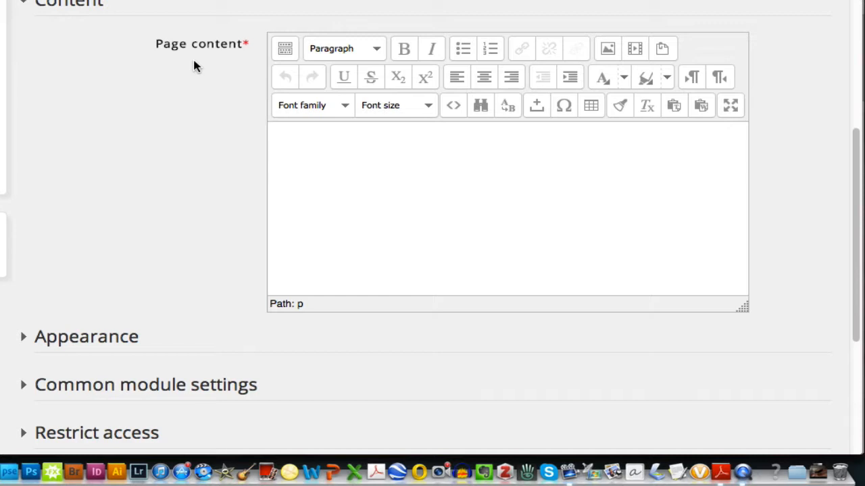
Step: Start the Insert/edit image dialog from the Page content editor
click(305, 147)
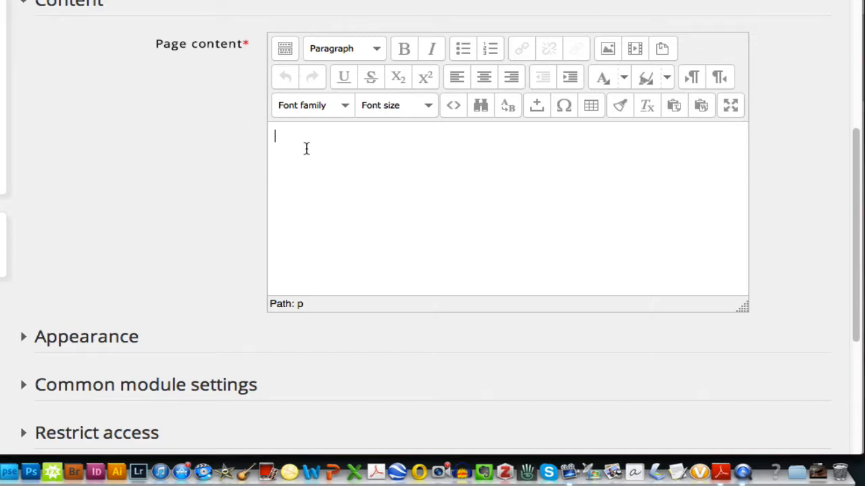
mouse_move(546, 157)
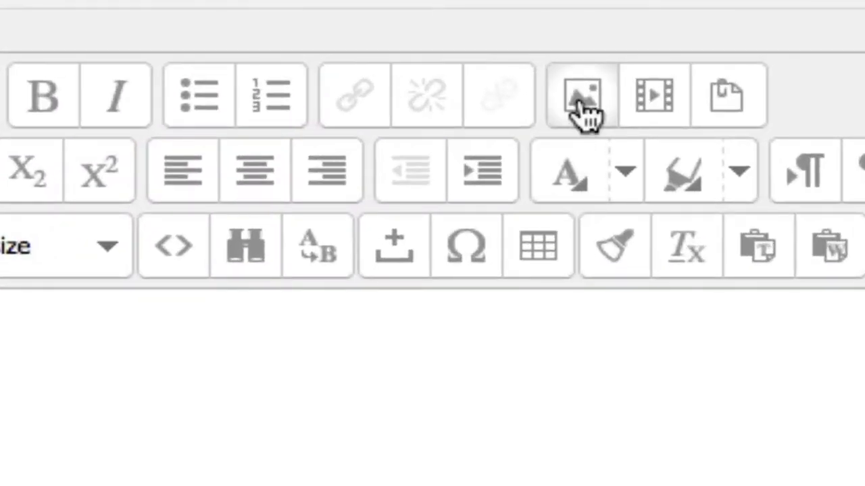
click(579, 94)
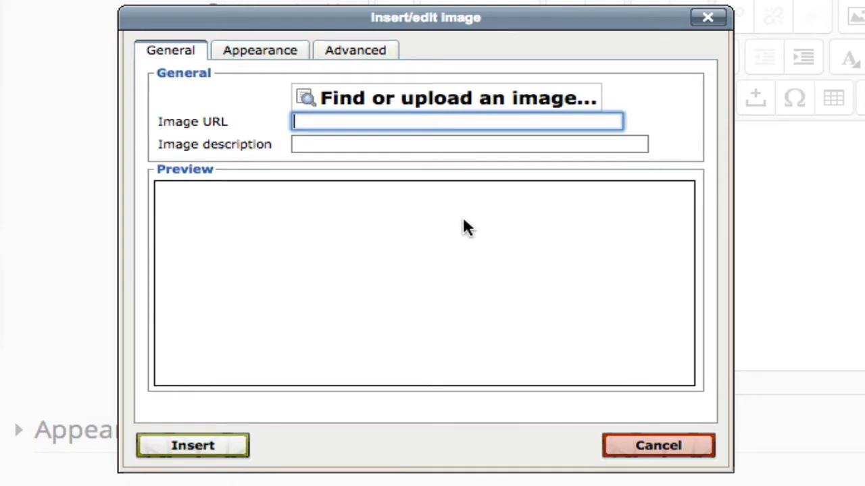
mouse_move(202, 135)
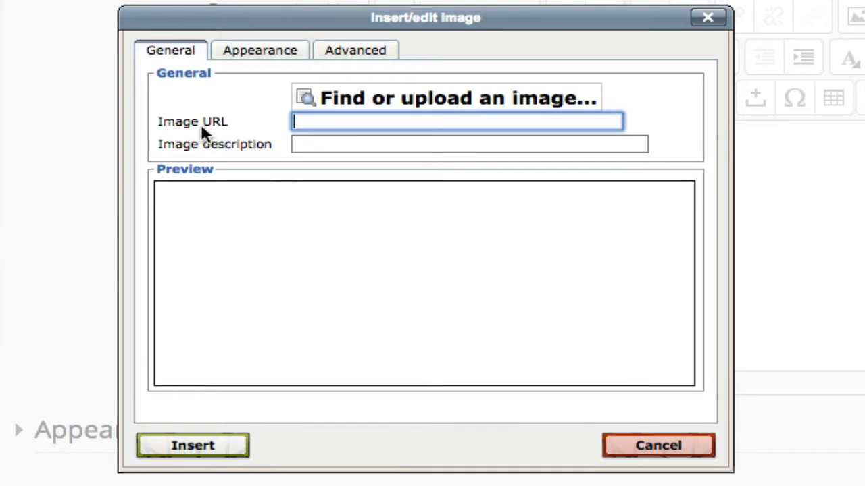
mouse_move(314, 202)
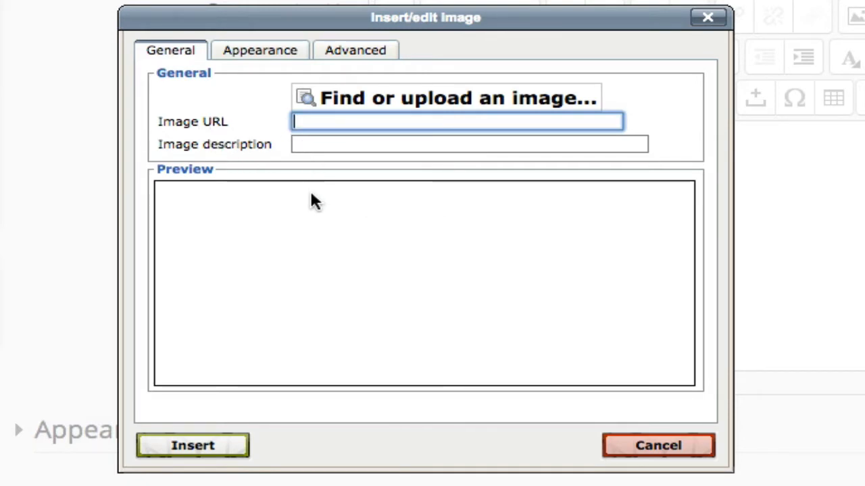
mouse_move(245, 196)
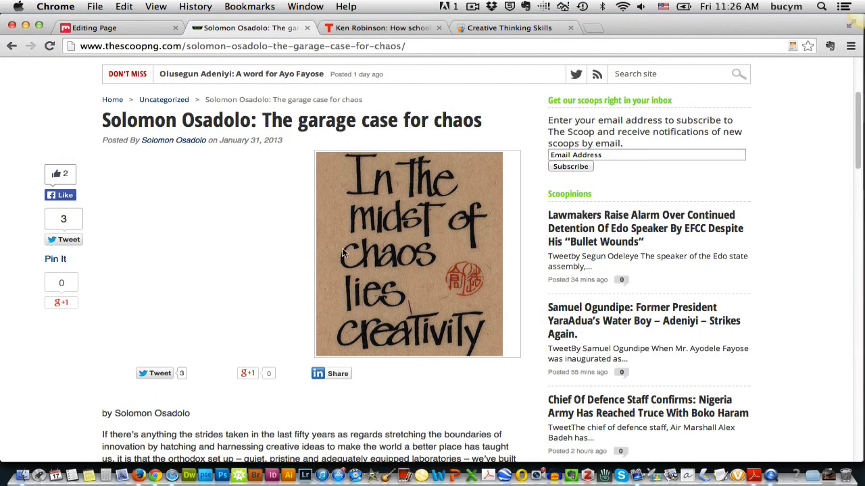
mouse_move(373, 276)
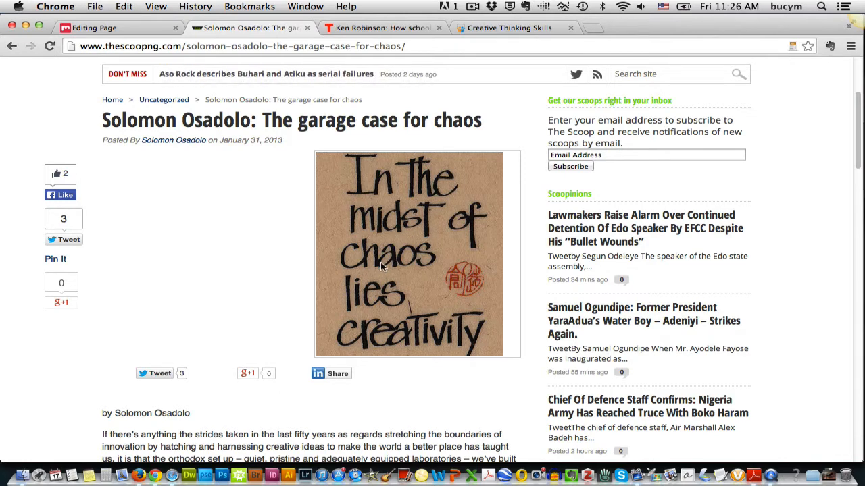
Step: Open the article's chaos-and-creativity poster image in its own Chrome tab
right_click(381, 267)
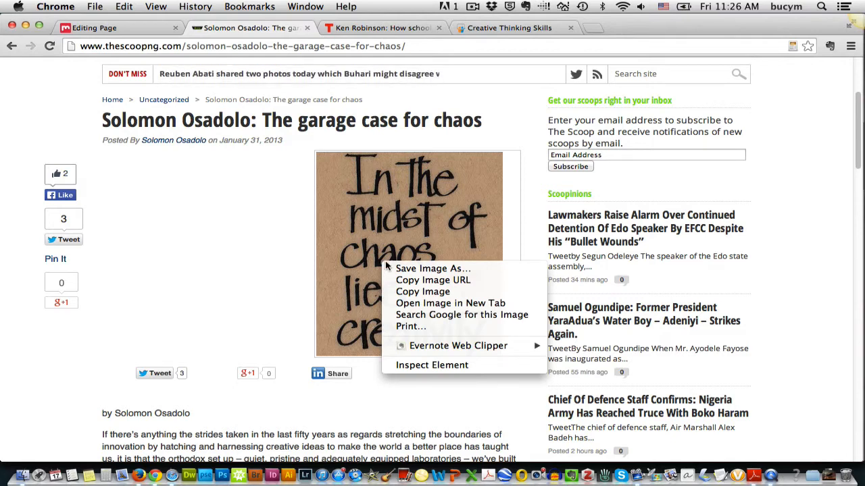
mouse_move(432, 280)
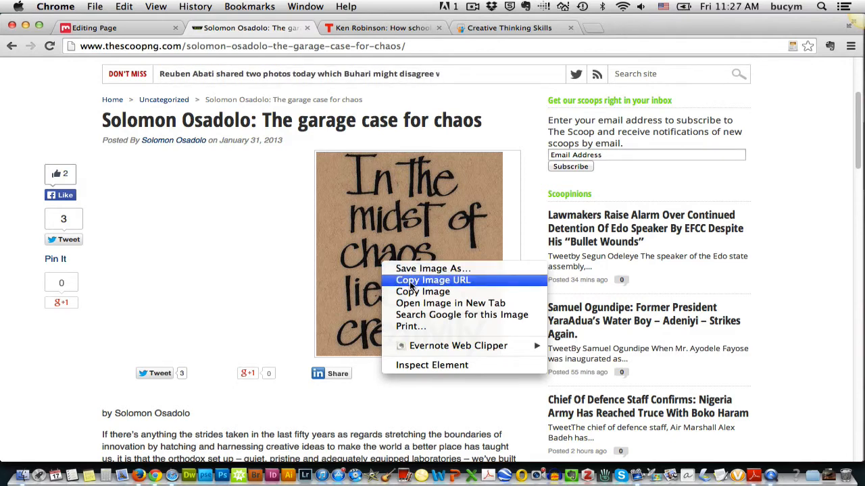
mouse_move(450, 303)
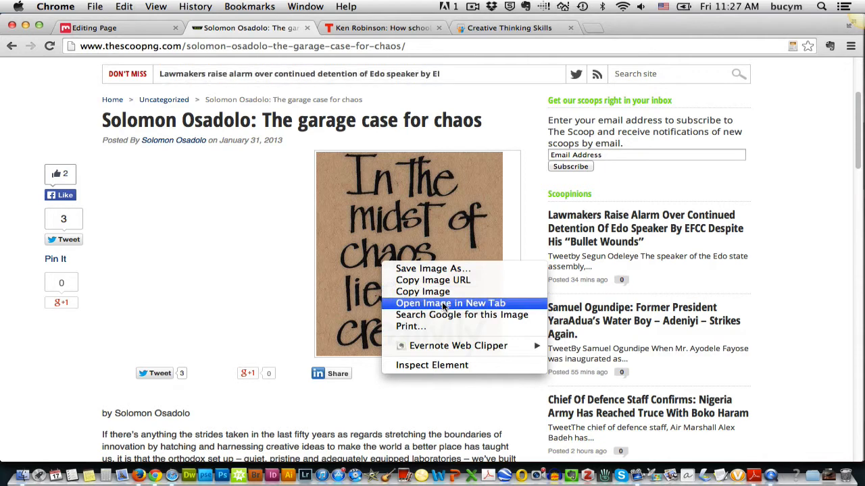
click(450, 302)
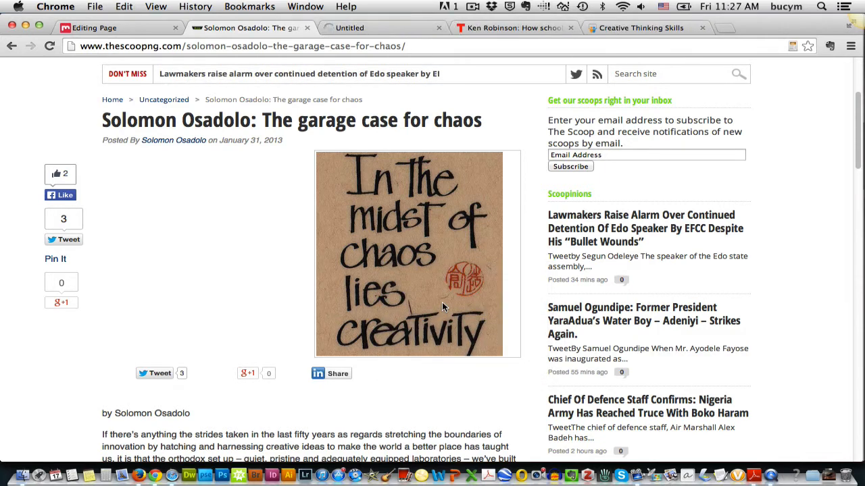
click(408, 254)
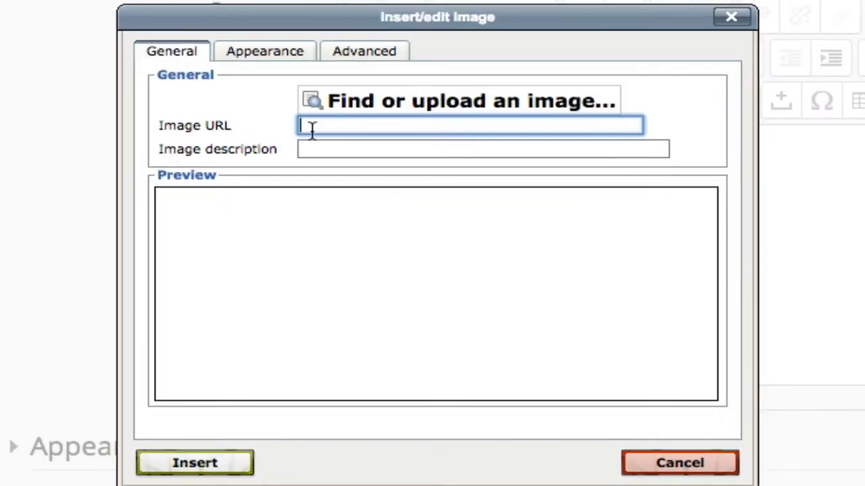
Step: Insert the chaos-creativity poster by URL with the description 'creativity poster'
text(uploads/2013/01/chaos-creativity218-R-276x336.jpg)
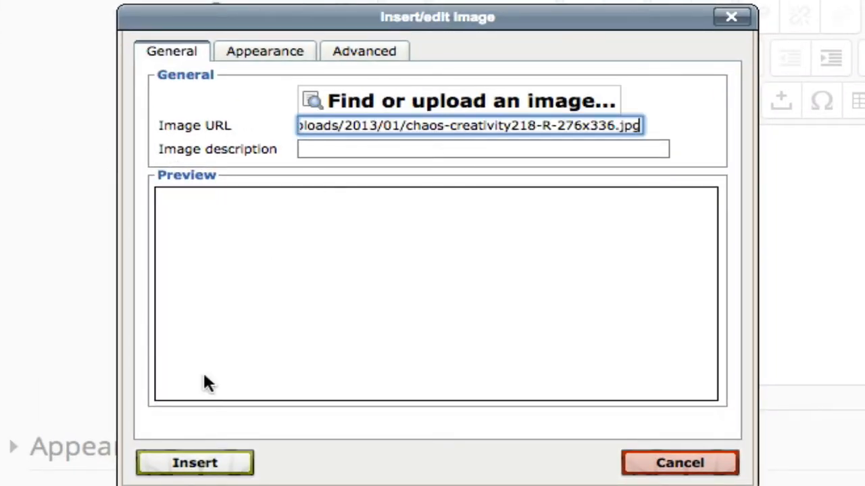
click(195, 462)
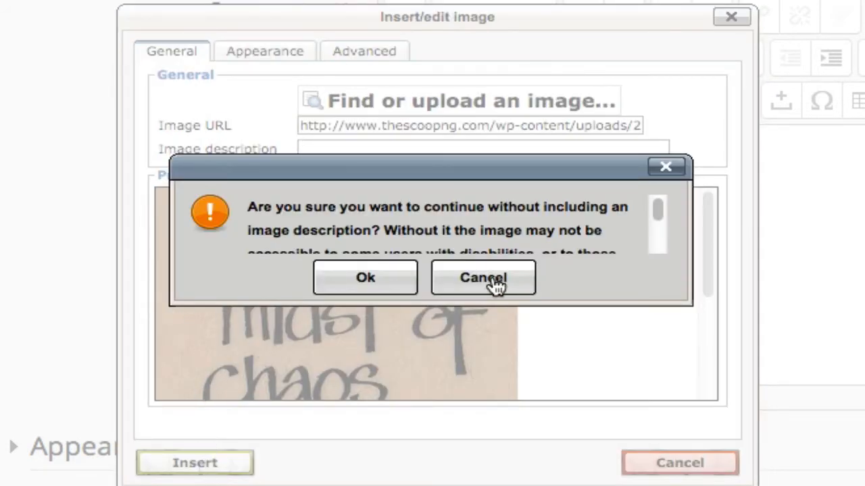
click(482, 277)
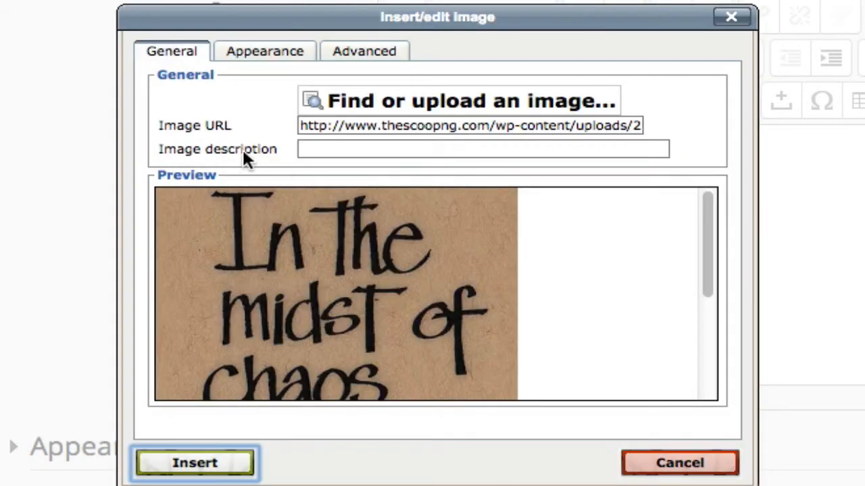
click(482, 148)
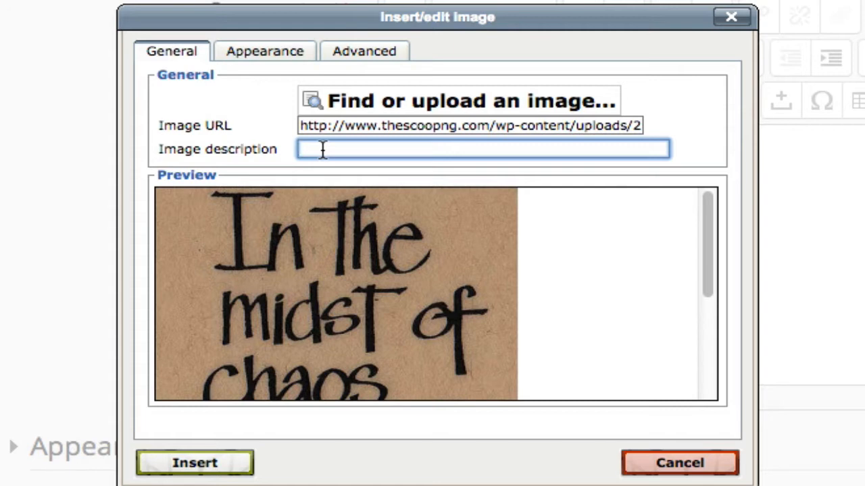
text(creativity)
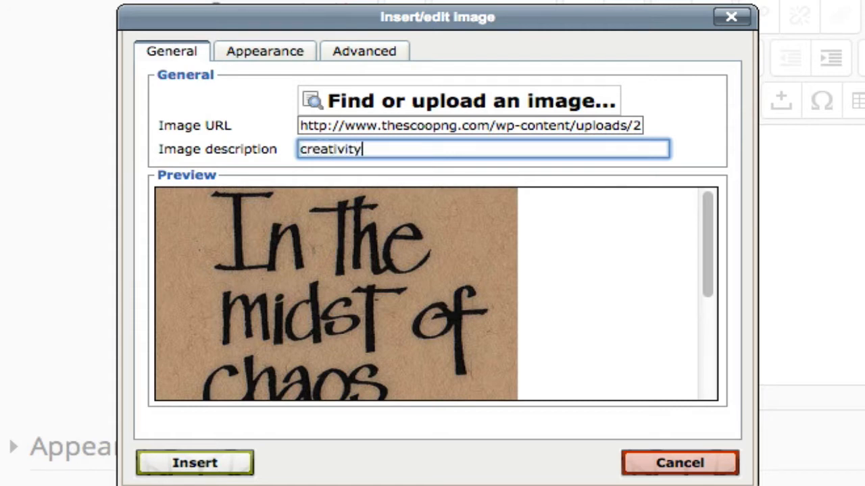
text(poster)
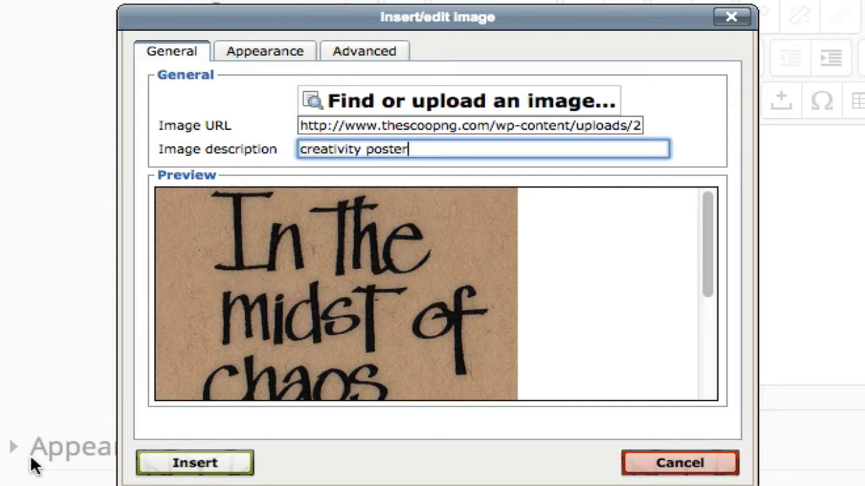
click(195, 462)
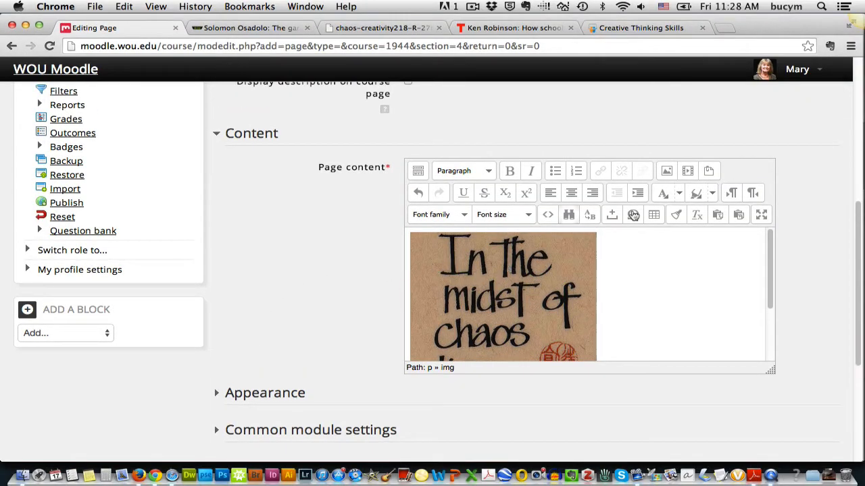
Step: Toggle the page content editor to full screen beside the poster
click(761, 214)
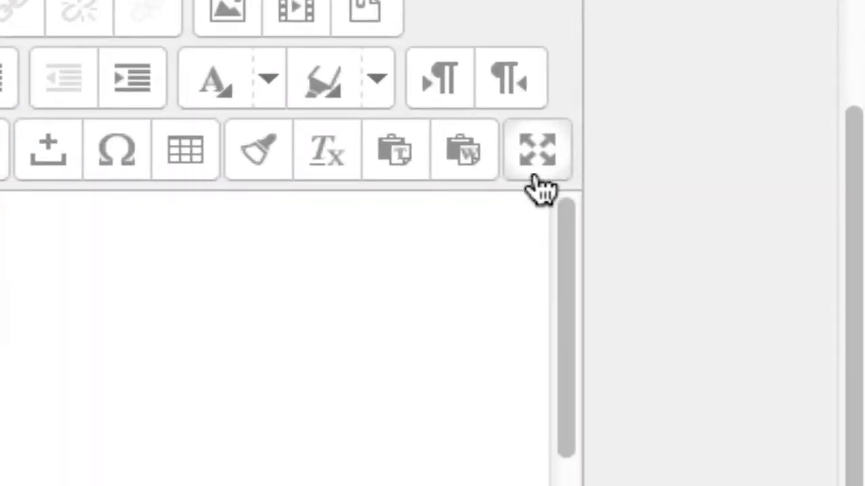
click(538, 149)
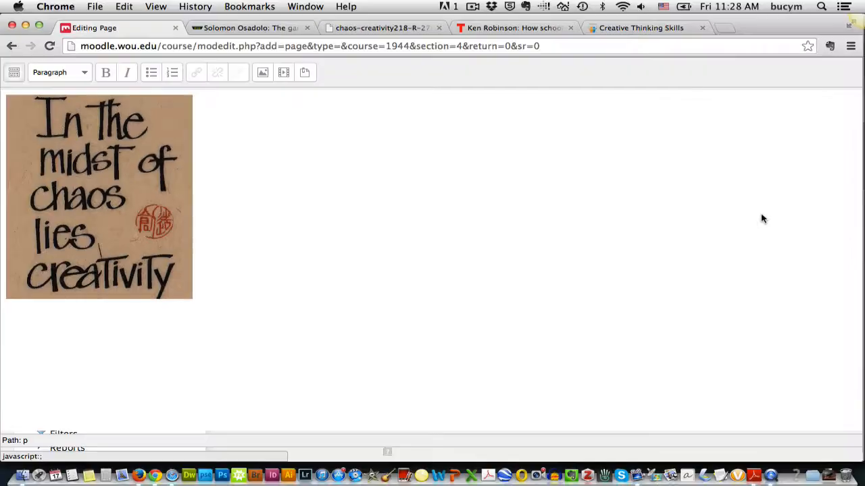
mouse_move(318, 214)
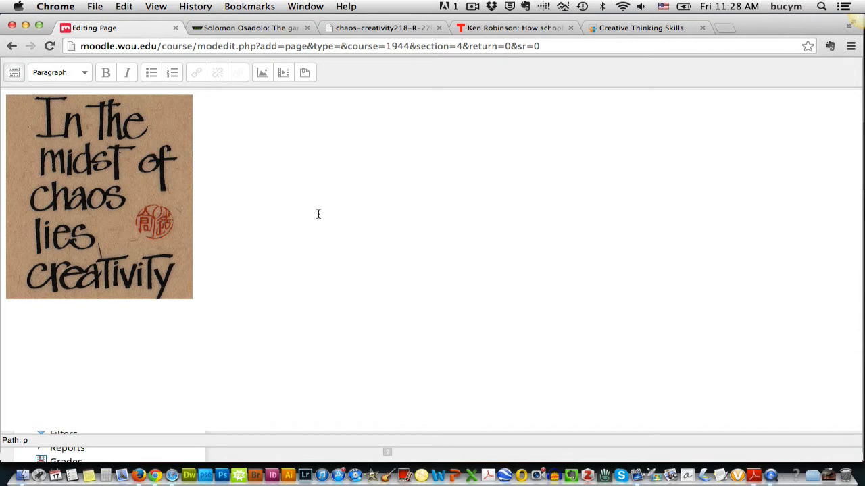
mouse_move(181, 221)
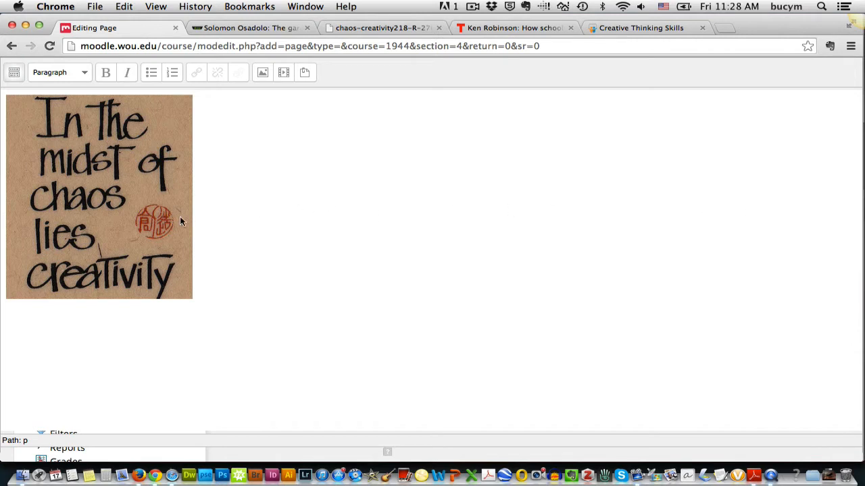
mouse_move(130, 200)
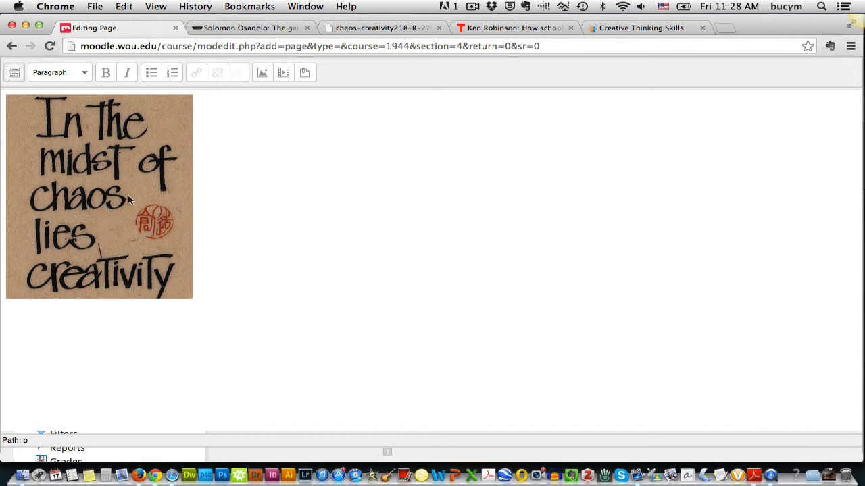
click(100, 196)
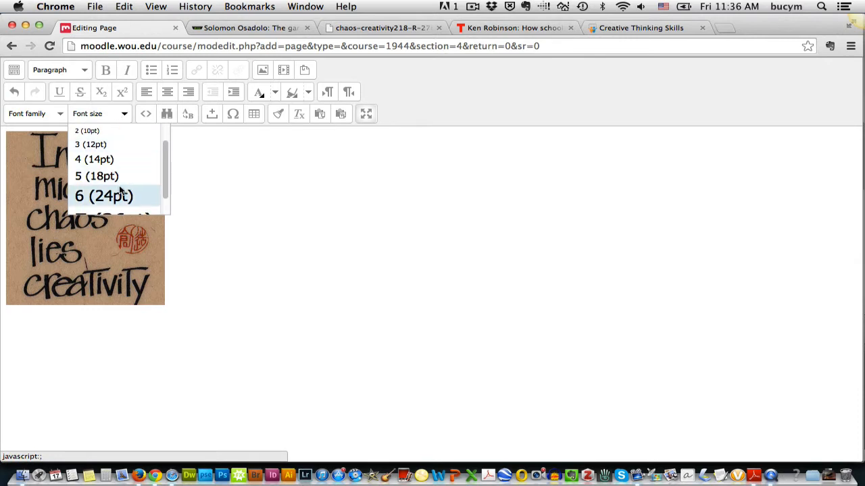
Step: Write a bold red 36 pt 'Creativity' title next to the poster
click(103, 209)
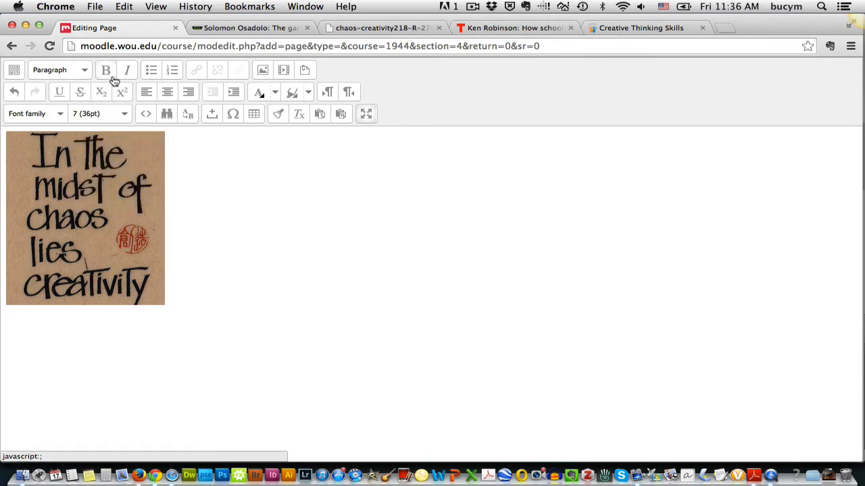
click(274, 92)
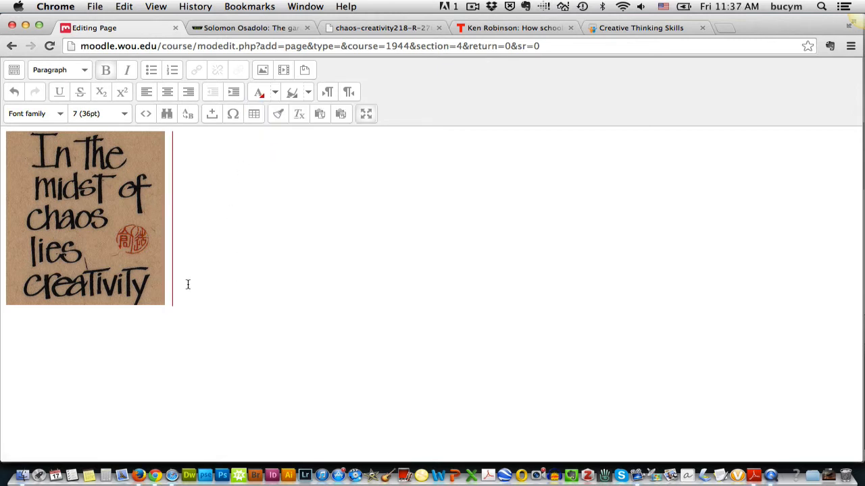
text(Creativ)
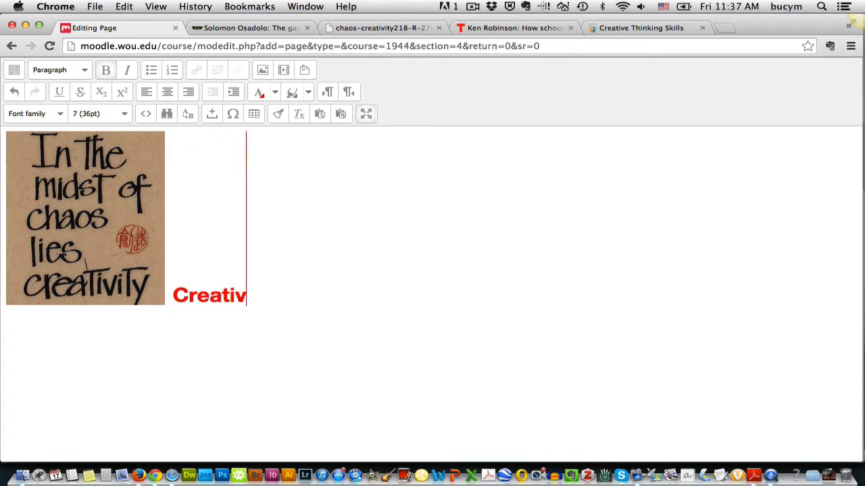
text(ity)
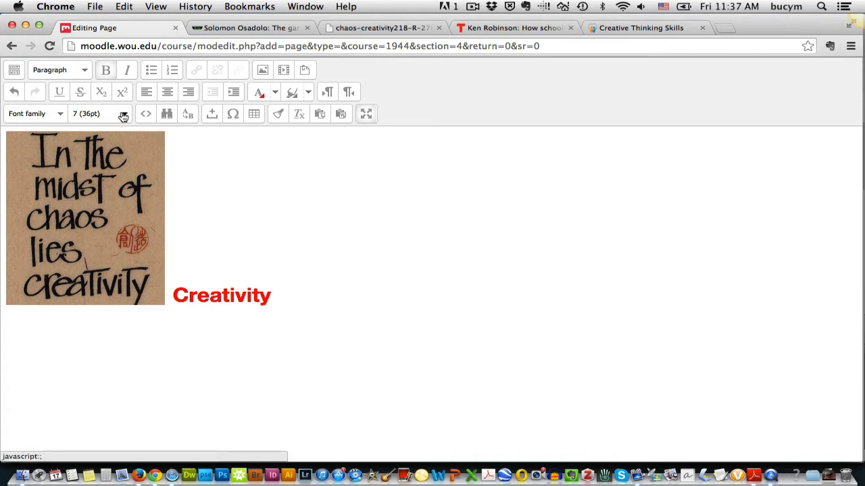
click(125, 113)
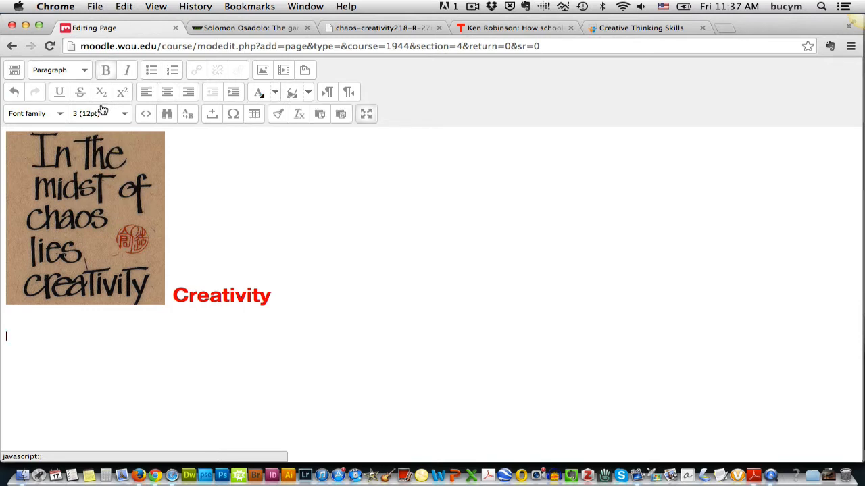
Step: Type the 12 pt paragraph 'Some people think that schools have killed creativity.'
text(Some)
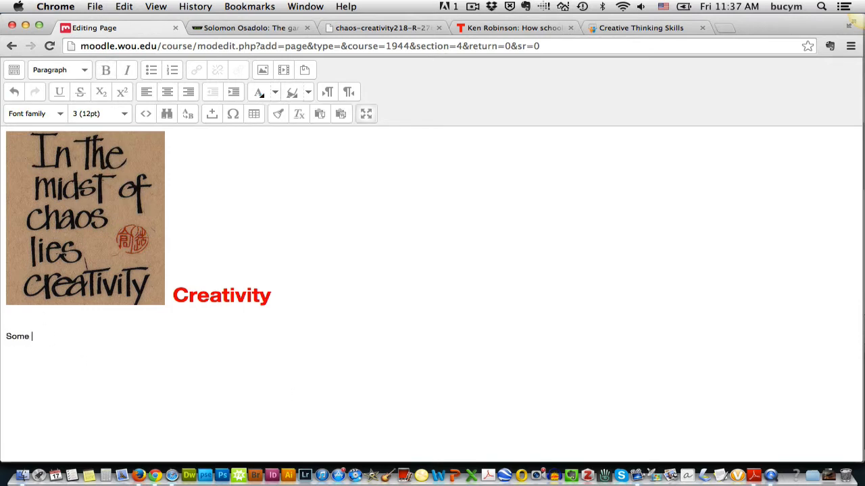
text(people think that school)
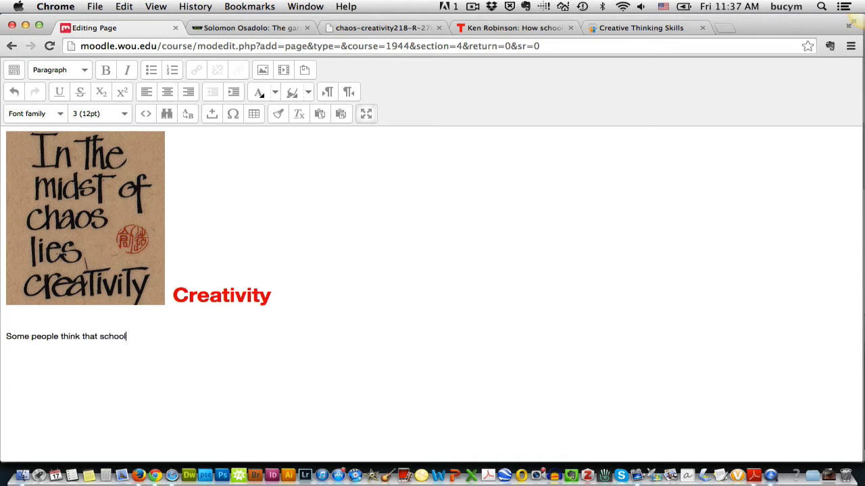
text(s have killed creati)
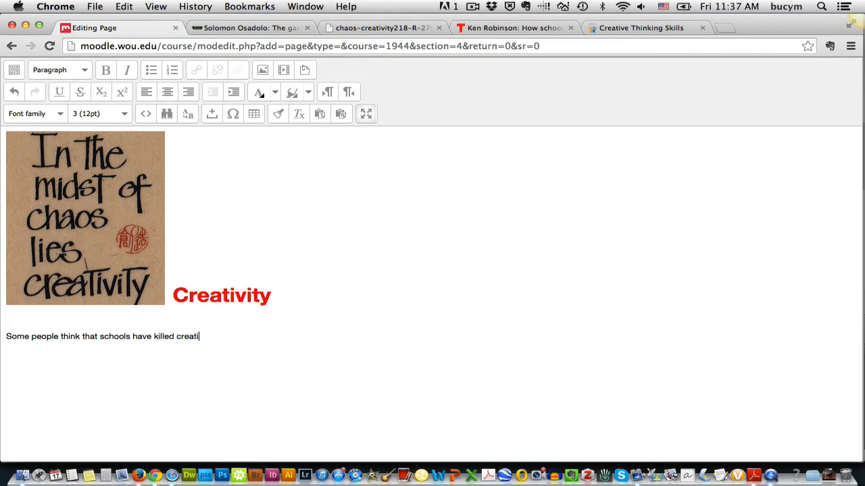
text(vity)
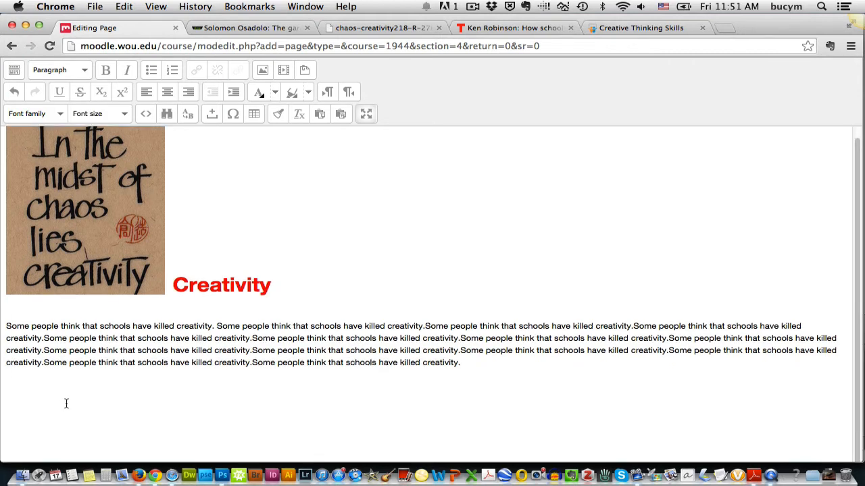
mouse_move(11, 389)
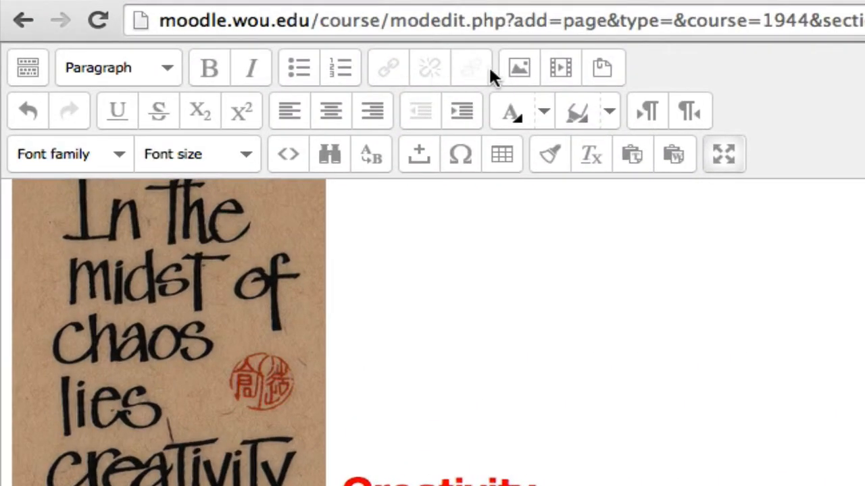
Step: Upload dance-2.jpg and insert it with the description 'creative dance'
click(519, 67)
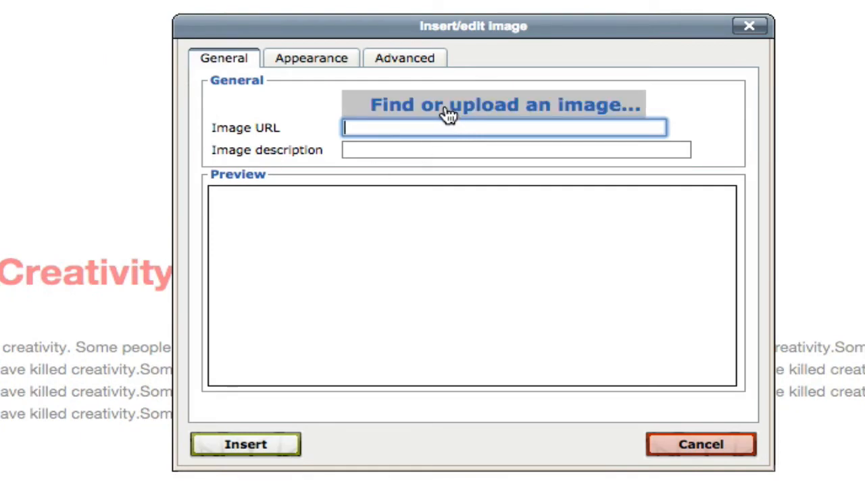
click(504, 106)
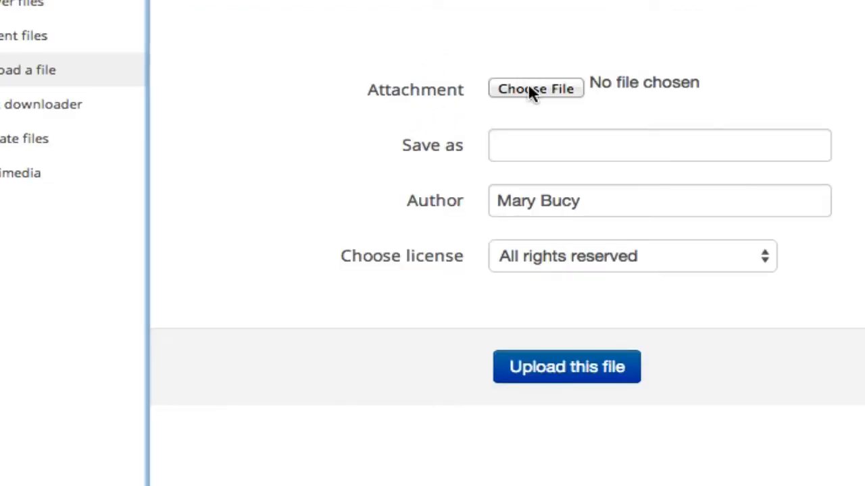
click(535, 89)
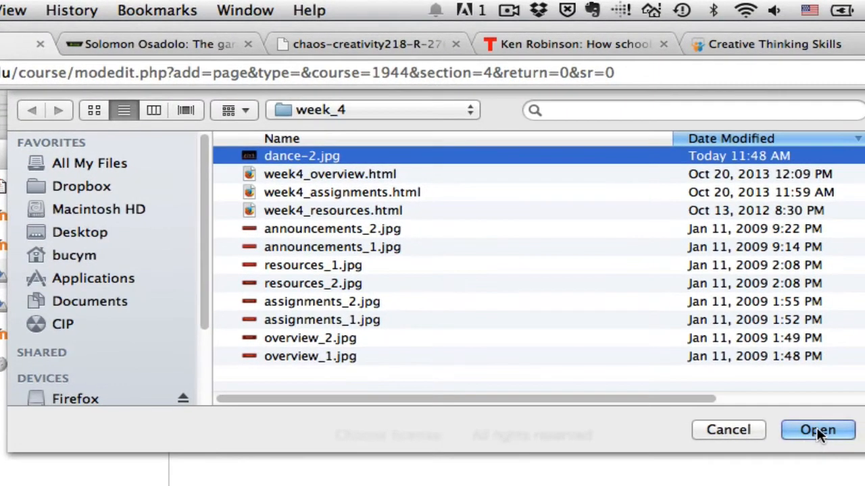
click(817, 430)
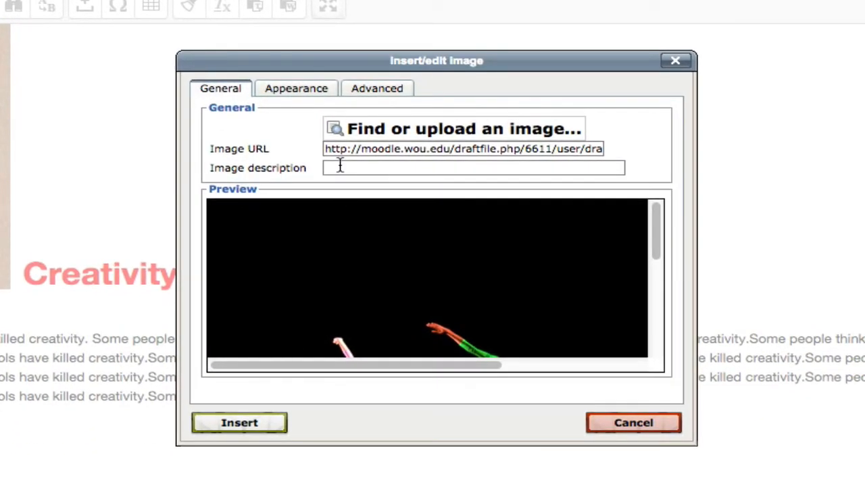
click(473, 168)
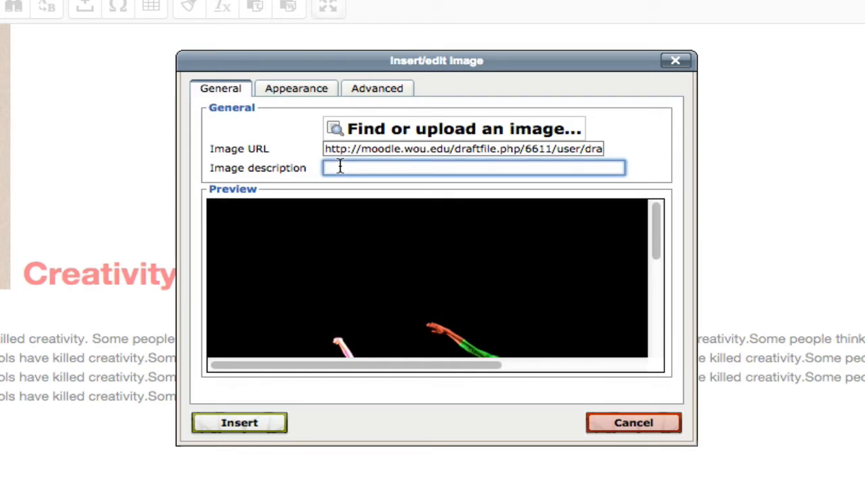
text(crea)
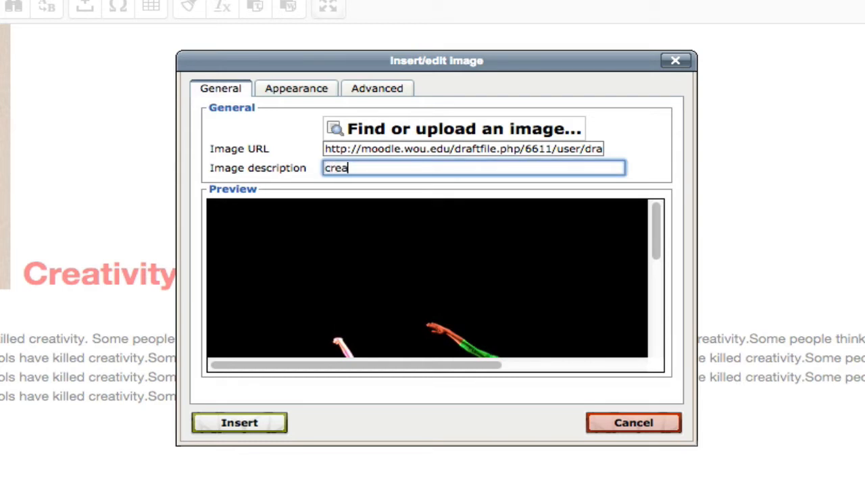
text(tive dance)
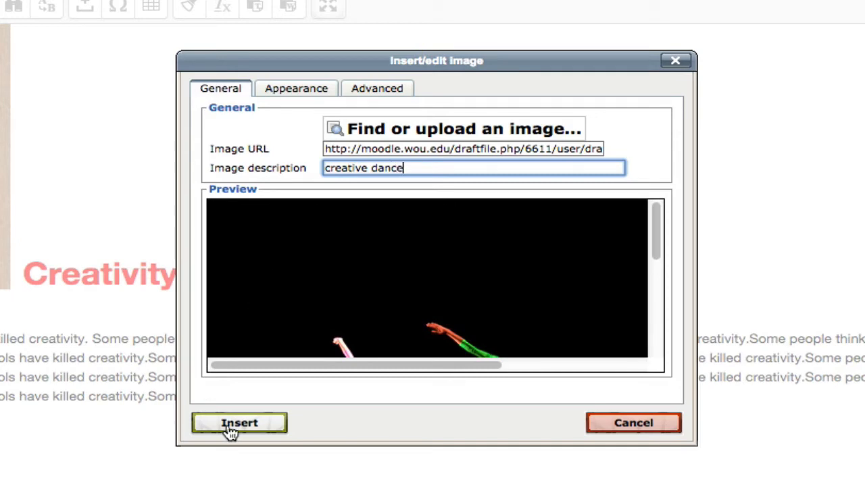
click(239, 423)
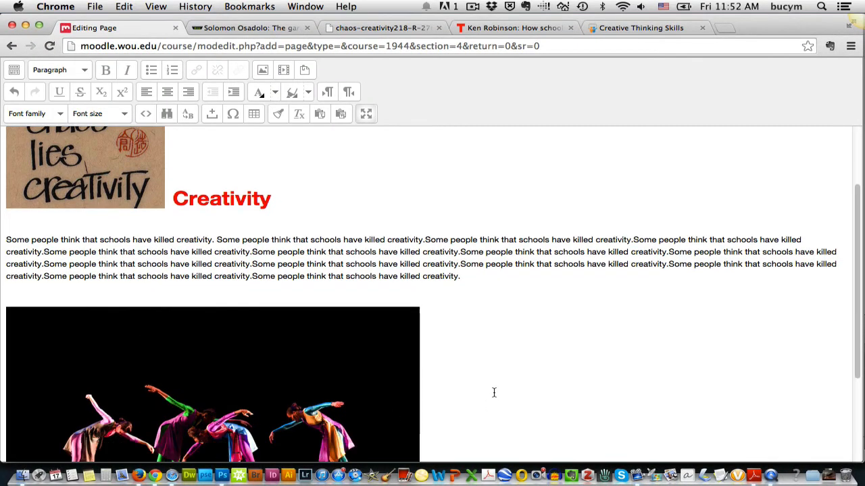
Step: Add the repeated 'Some people think that schools have killed creativity.' paragraph below the dance photo
scroll(down, 3)
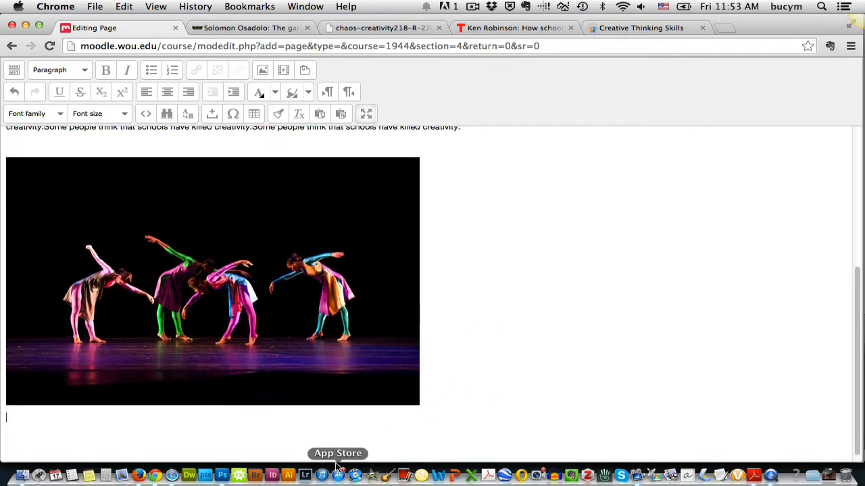
text(Some people think that schools have killed creativity.)
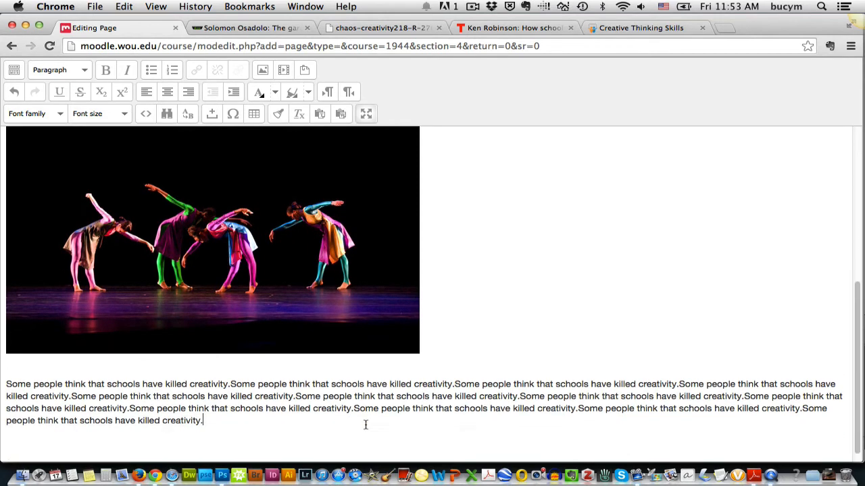
scroll(down, 3)
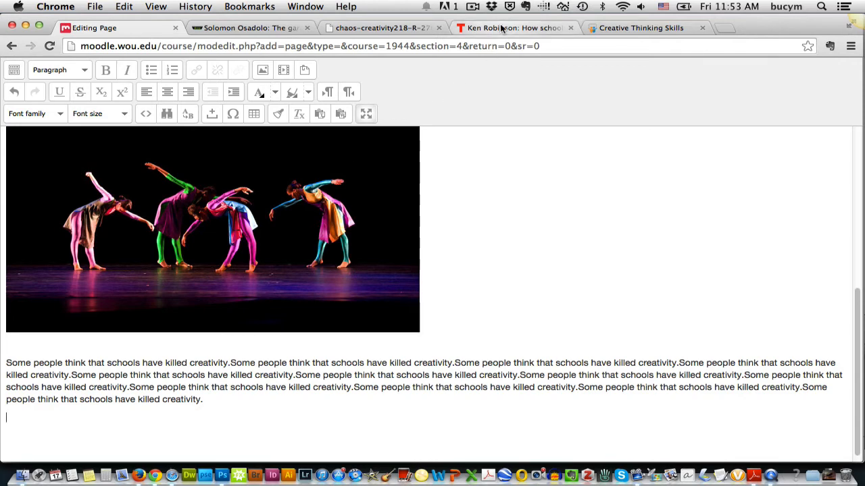
Step: Show the Ken Robinson talk's embed code at 640 x 360 and select the iframe code to copy
click(514, 27)
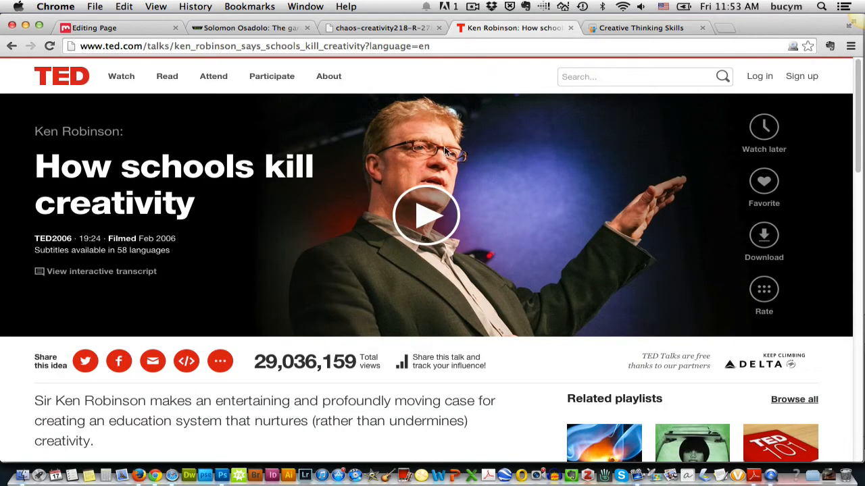
mouse_move(454, 179)
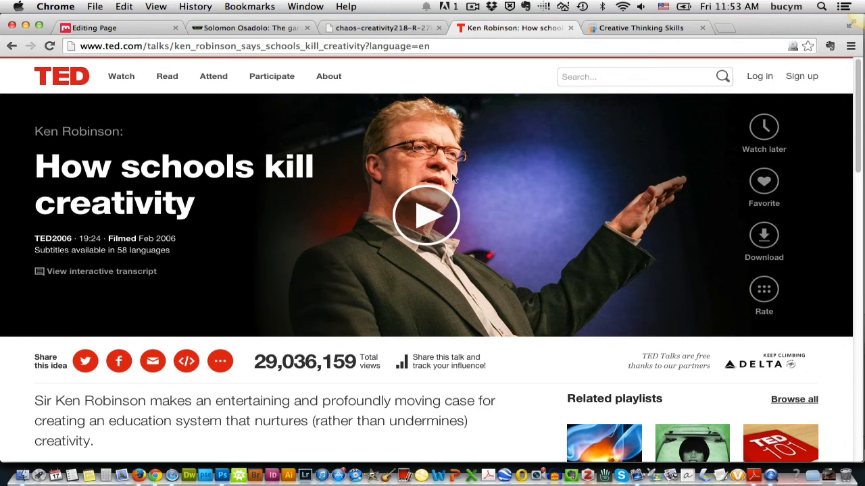
mouse_move(484, 330)
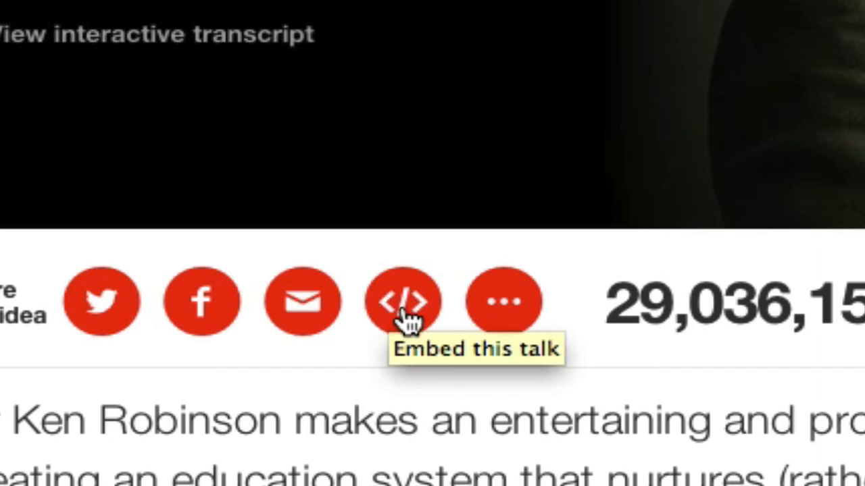
click(403, 302)
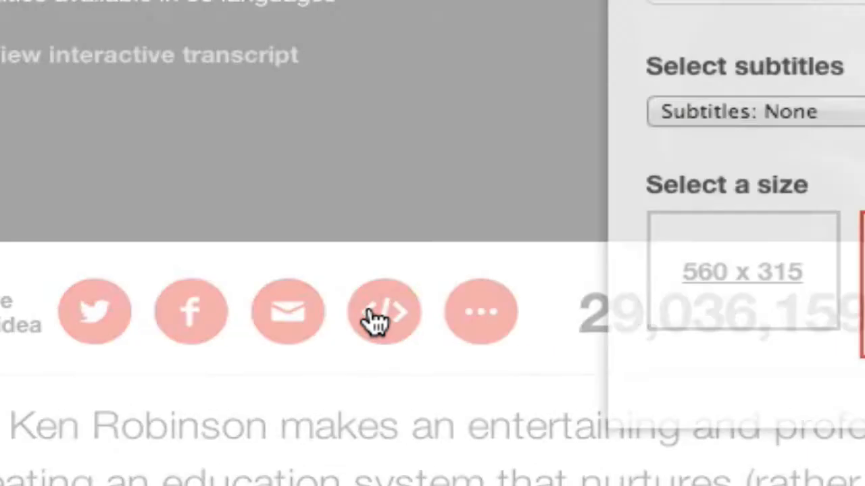
click(384, 311)
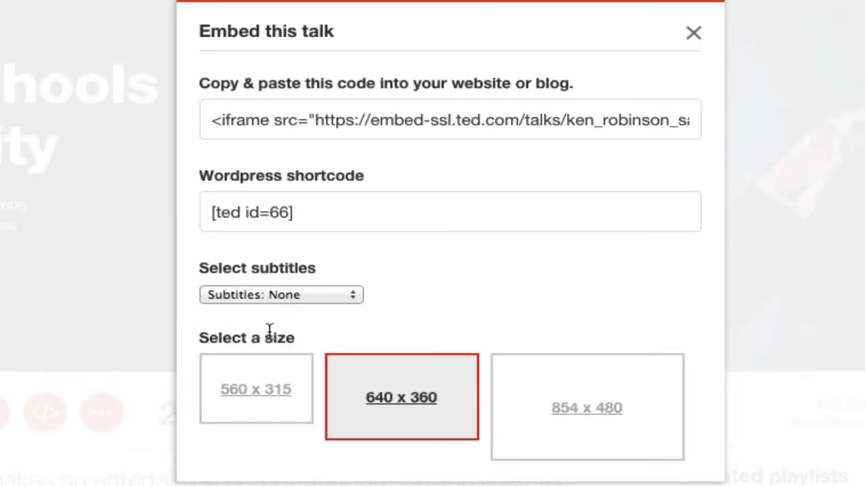
click(586, 405)
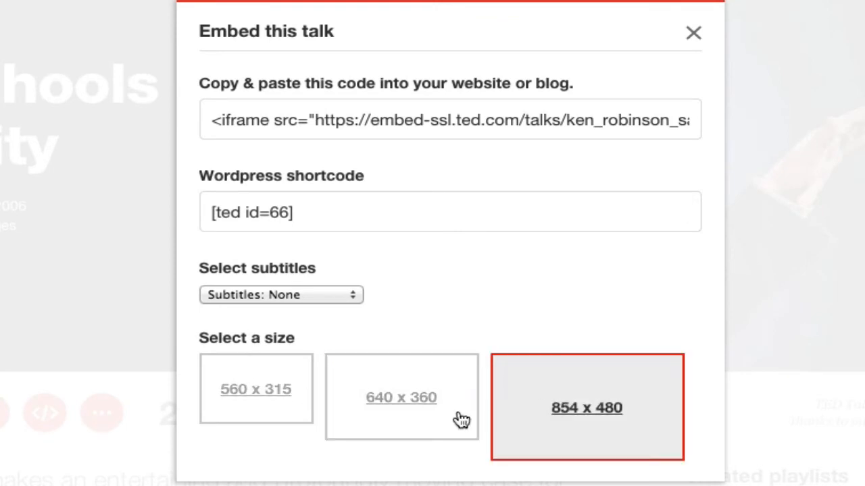
click(400, 397)
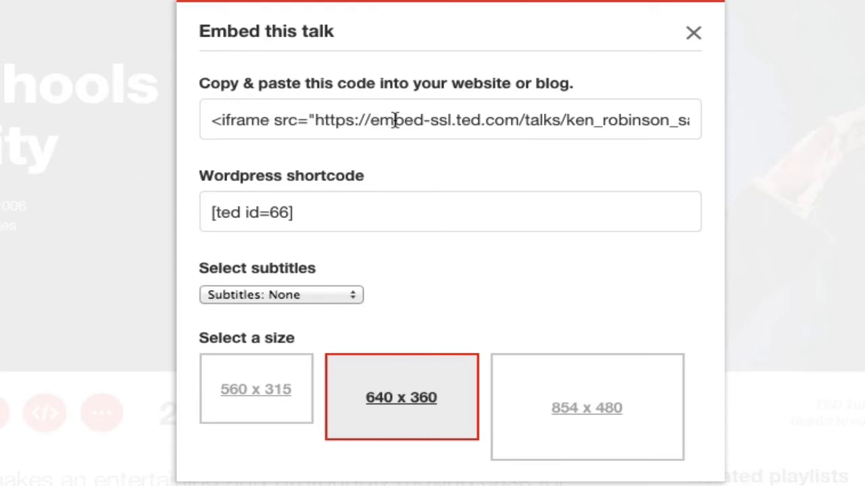
click(449, 119)
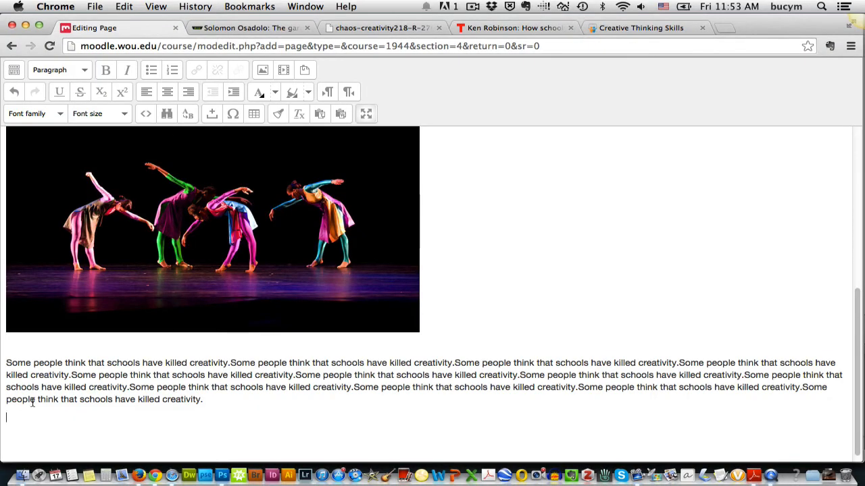
Step: Paste the TED iframe into the page's HTML source and update the content
scroll(down, 3)
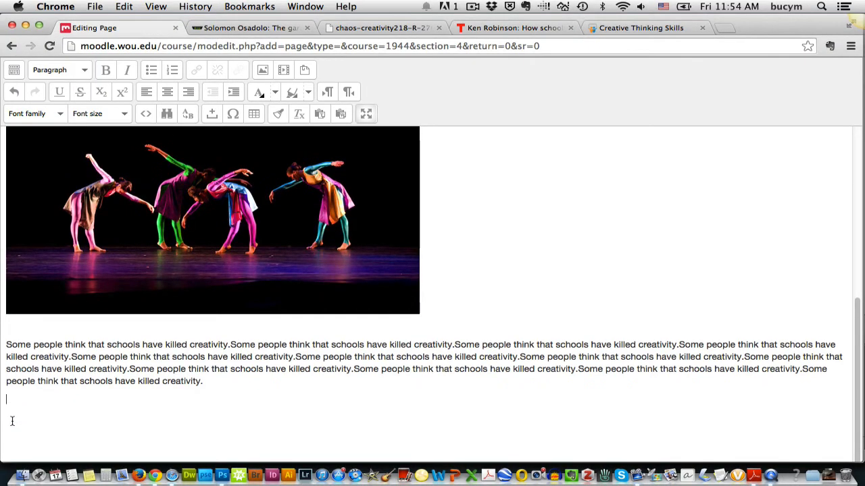
mouse_move(256, 178)
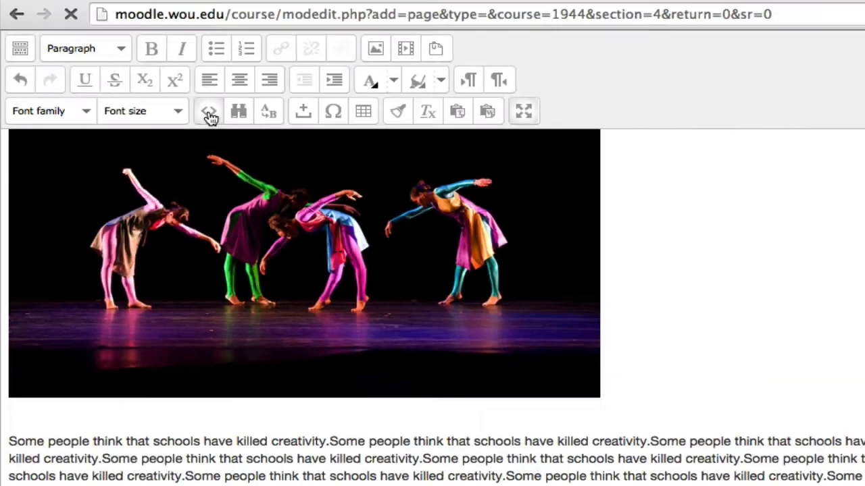
click(211, 111)
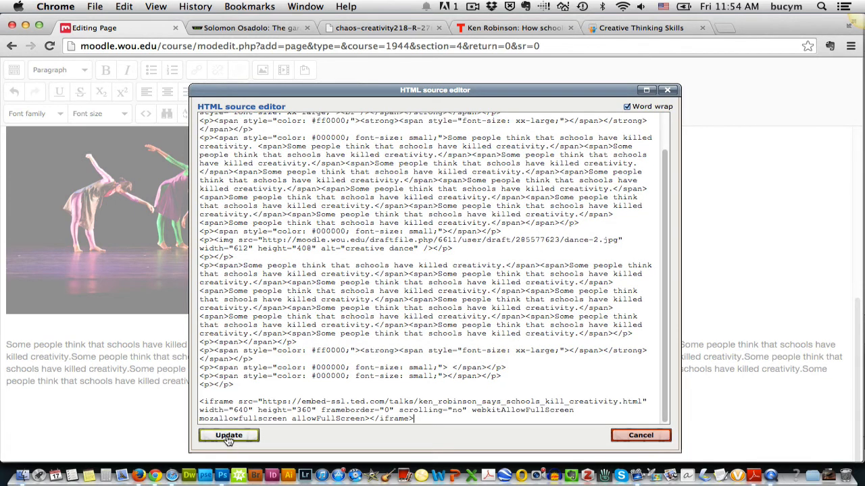
click(228, 435)
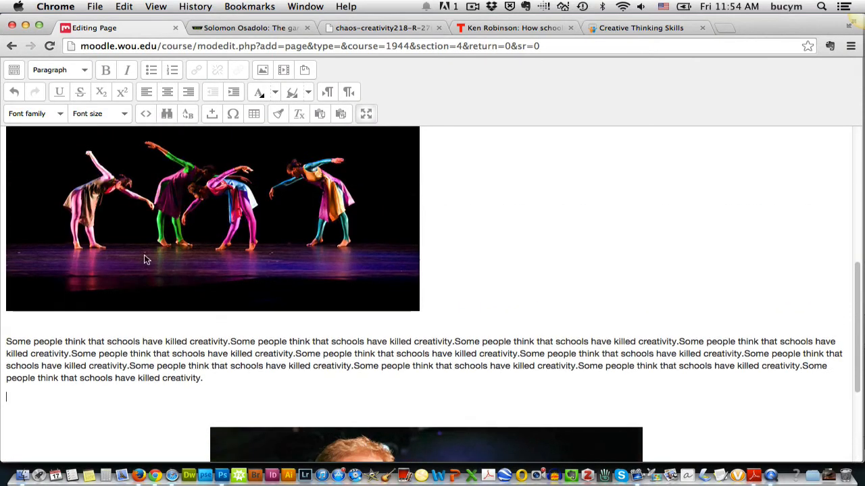
Step: Select the dance photo and scroll down past the TED video to the repeated creativity paragraph
click(214, 216)
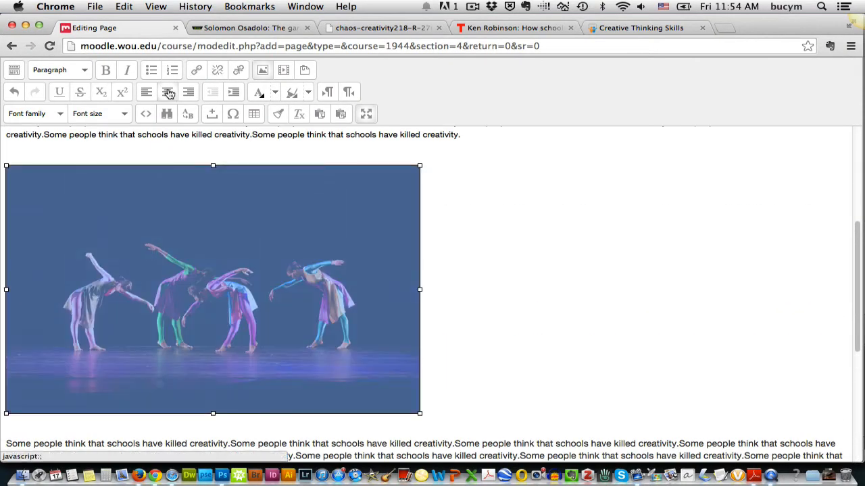
scroll(down, 3)
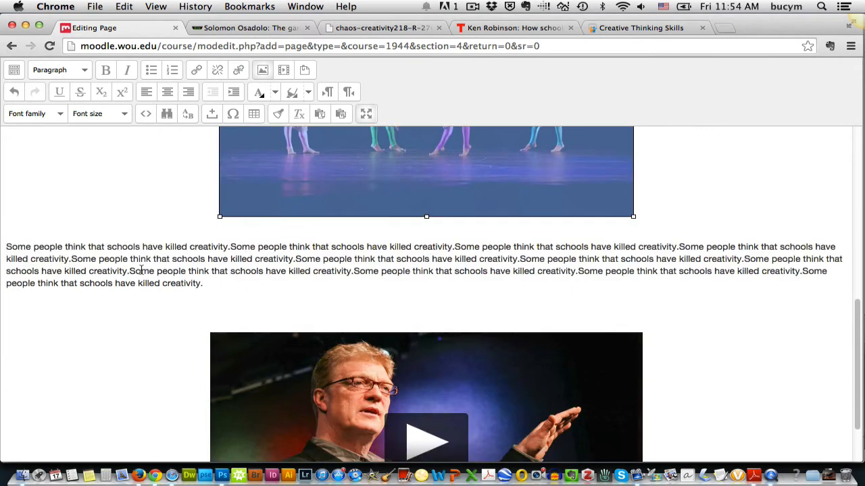
scroll(down, 3)
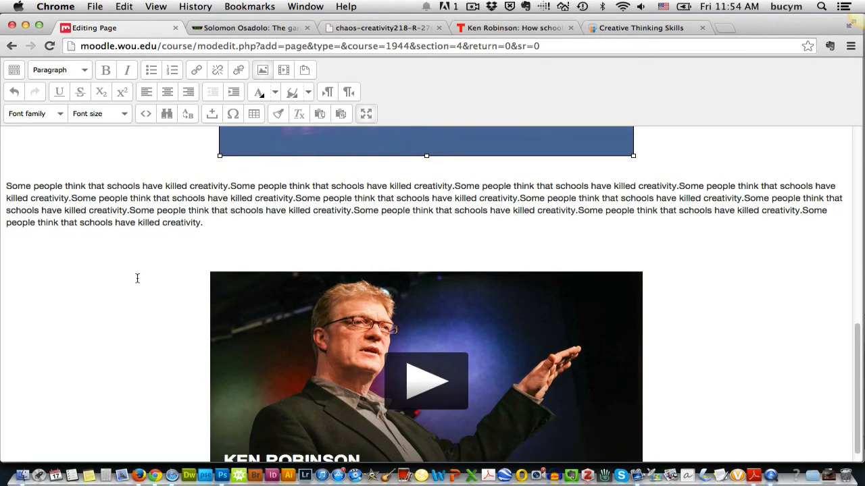
scroll(down, 3)
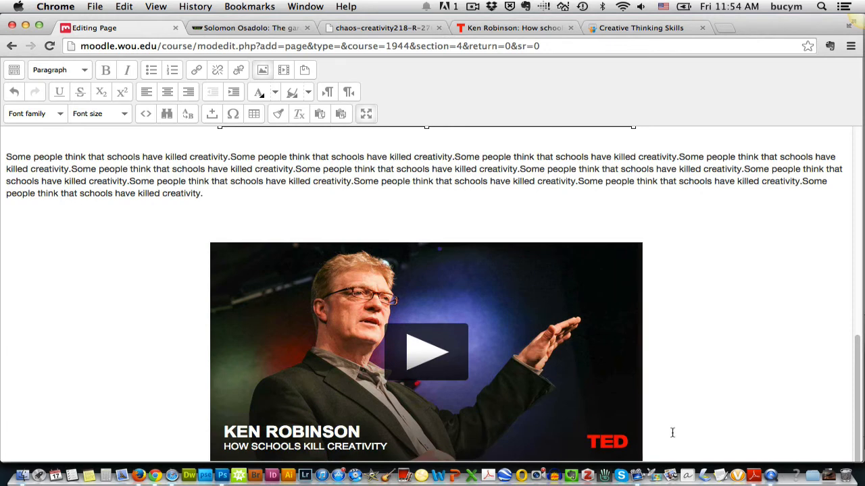
scroll(down, 3)
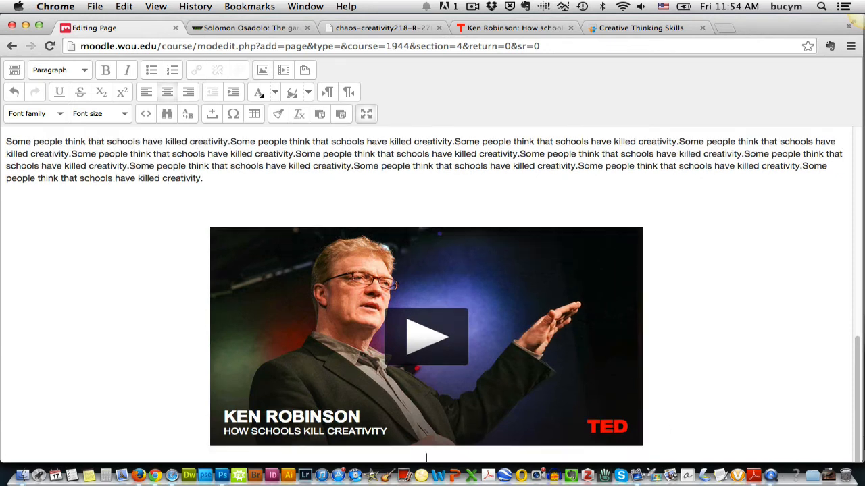
scroll(down, 3)
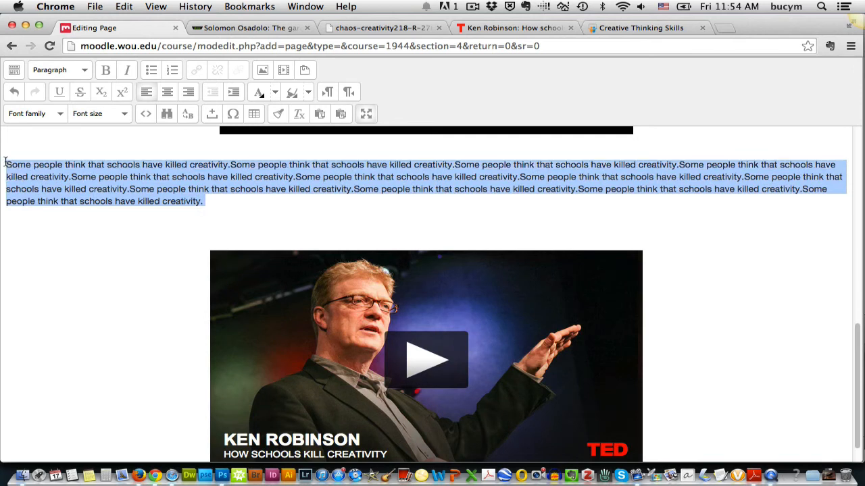
scroll(down, 3)
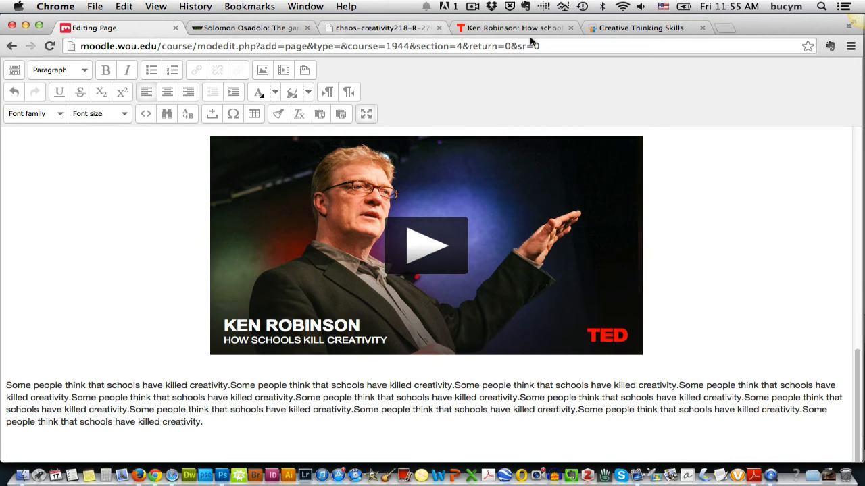
Step: Get the Creative Thinking Skills share panel's embed code set to the 514x422 size
click(635, 27)
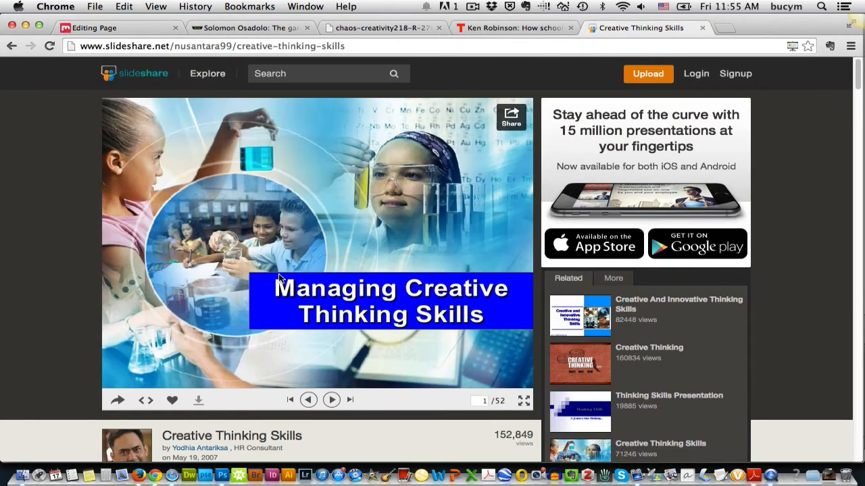
mouse_move(246, 243)
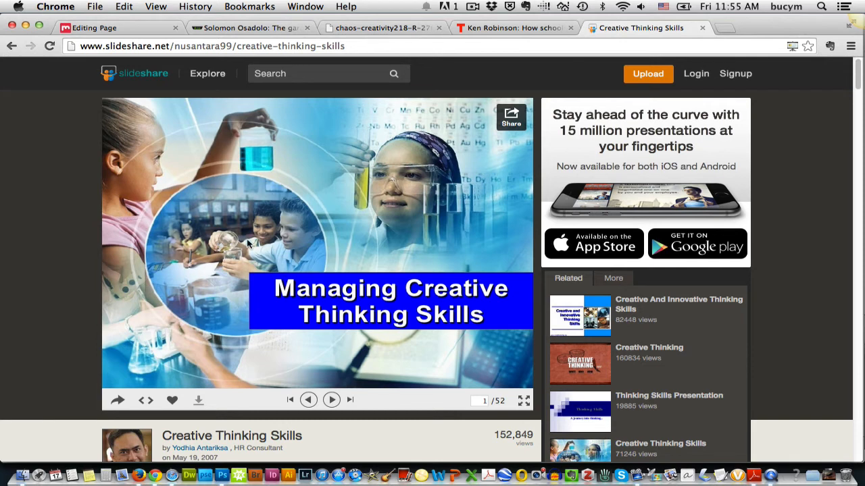
mouse_move(210, 245)
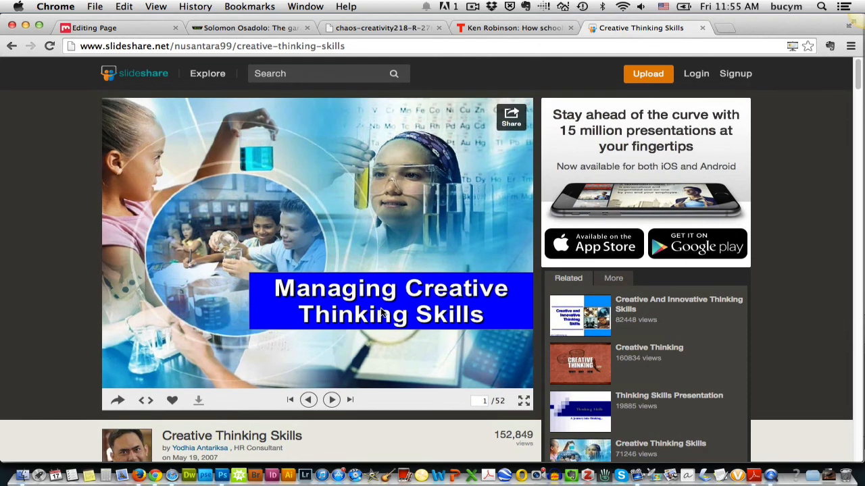
mouse_move(359, 159)
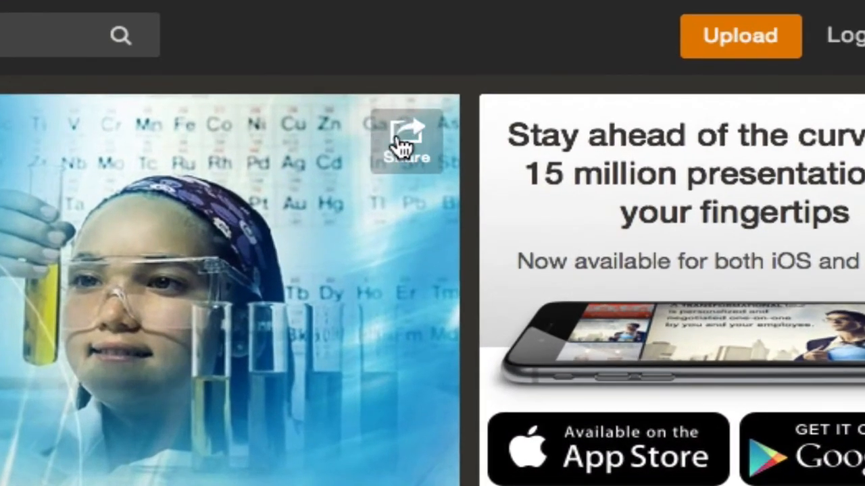
click(403, 142)
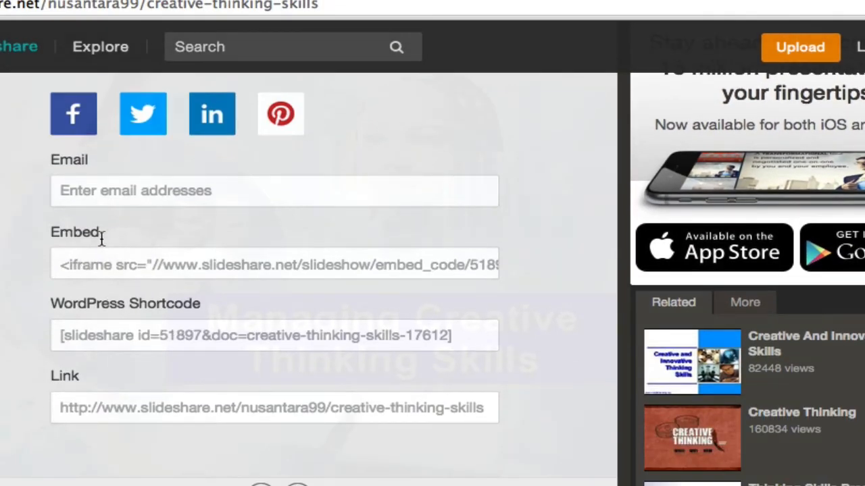
click(274, 265)
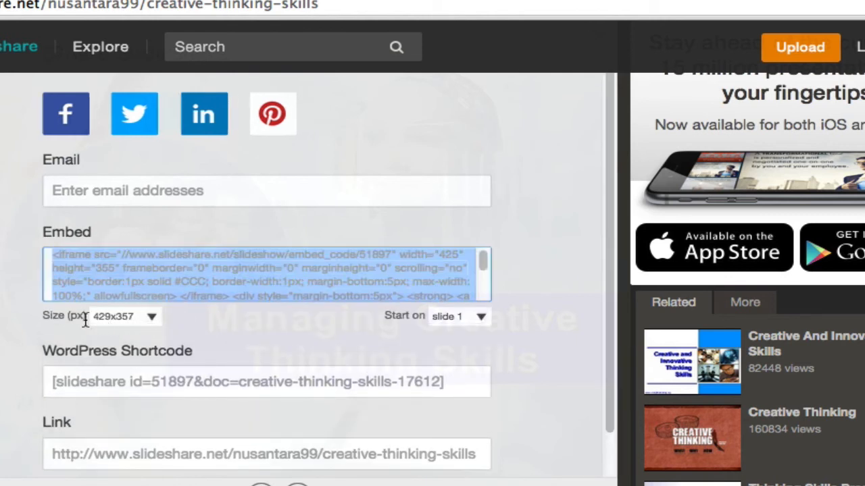
click(125, 316)
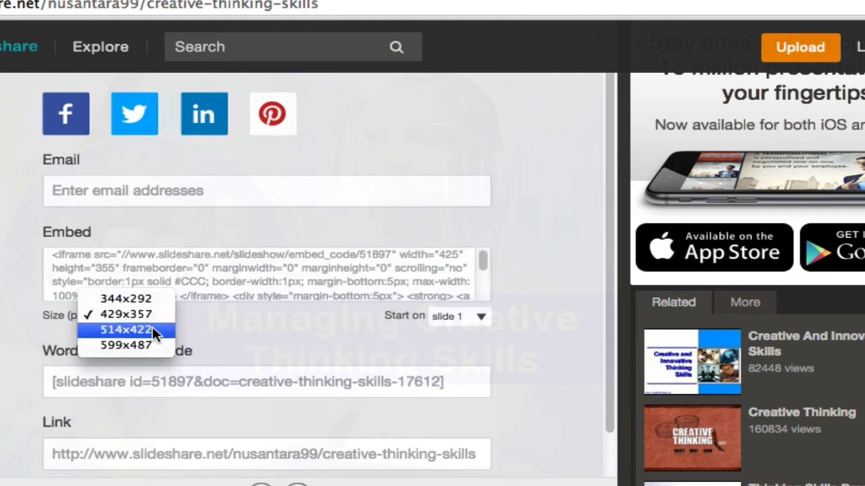
click(127, 329)
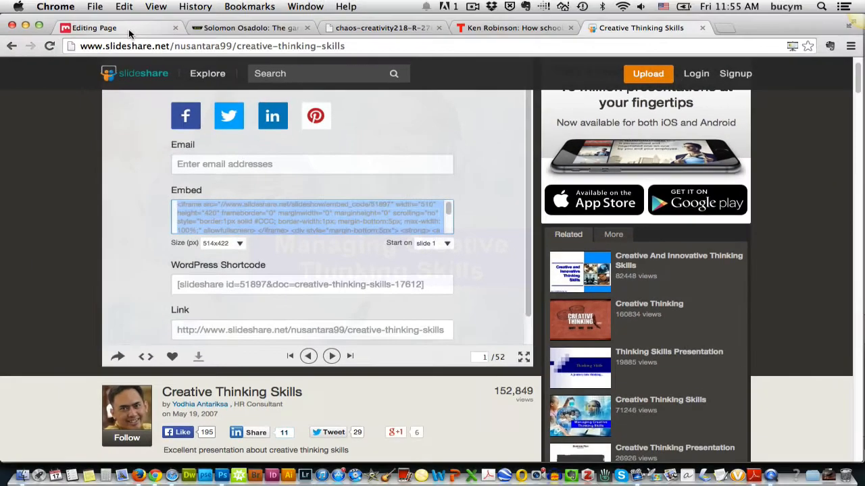
Step: Paste the SlideShare iframe at the end of the page's HTML source and update the content
click(95, 27)
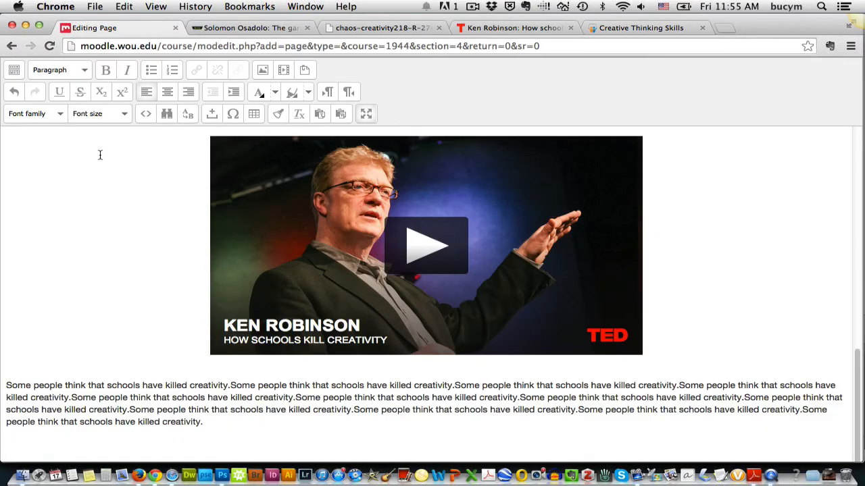
mouse_move(89, 154)
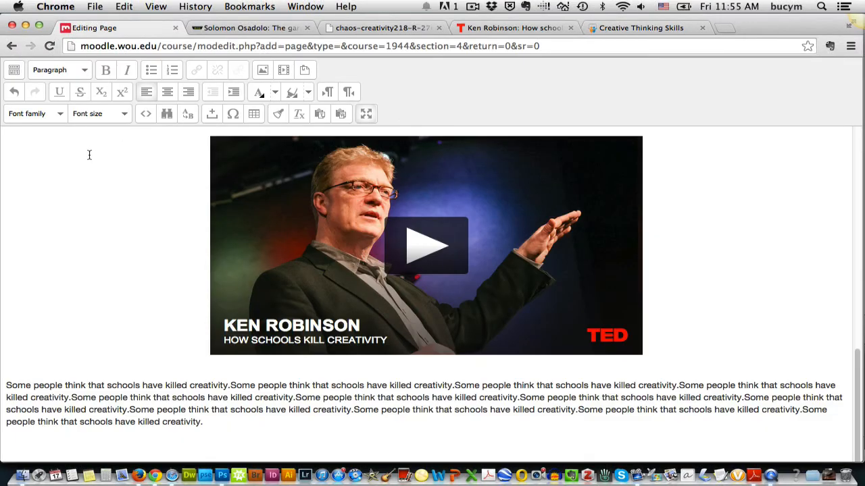
click(146, 113)
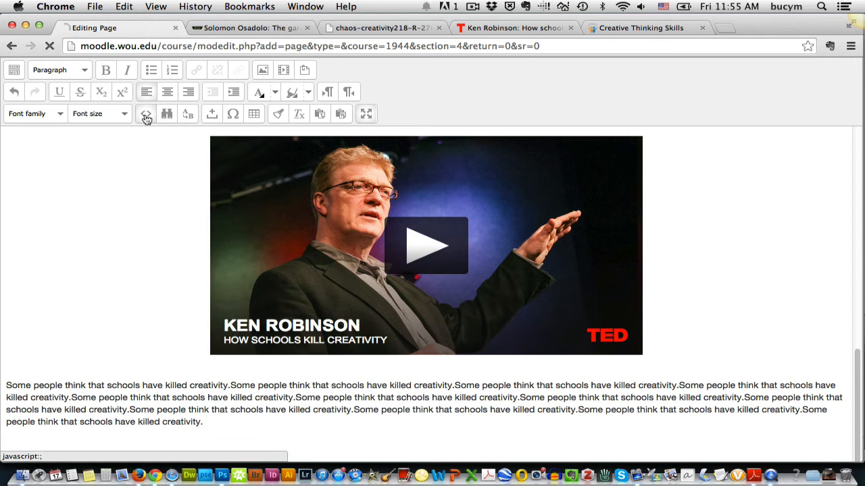
click(146, 114)
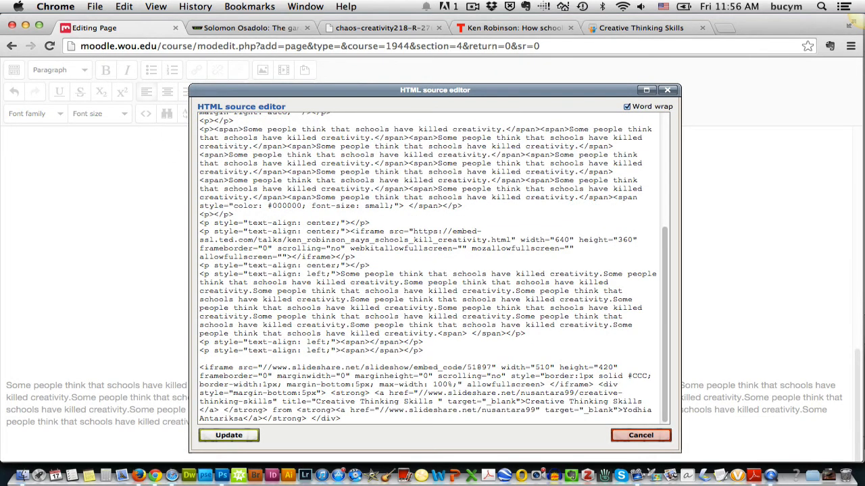
click(228, 435)
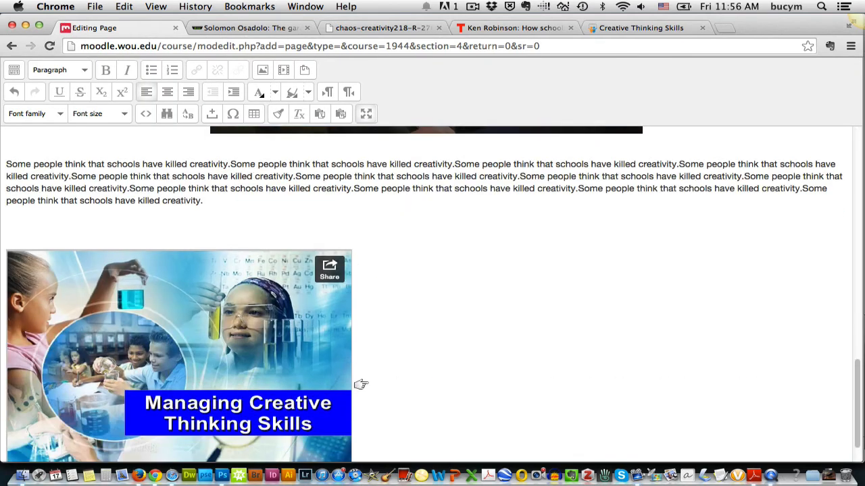
scroll(down, 3)
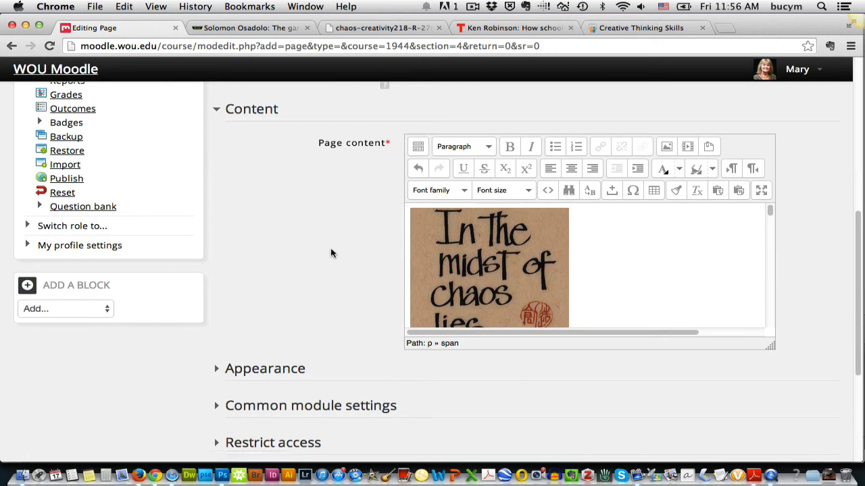
Step: Save the Creativity page and return to the course's 18–24 October week
scroll(down, 3)
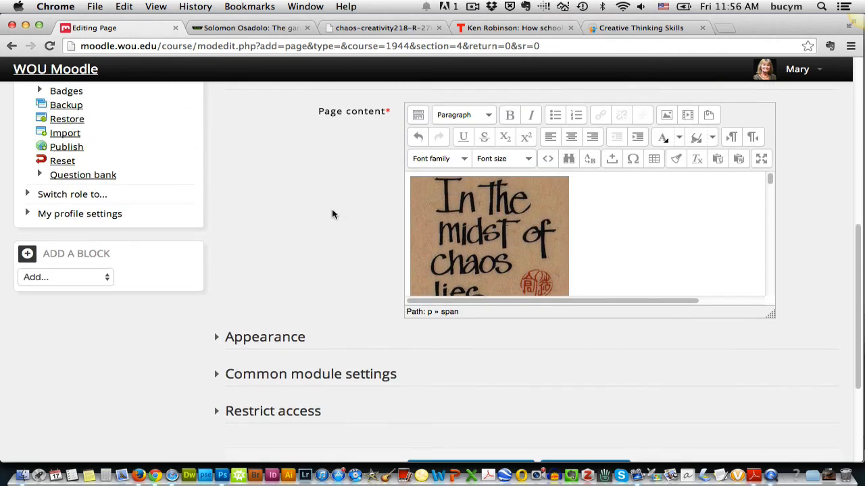
scroll(down, 3)
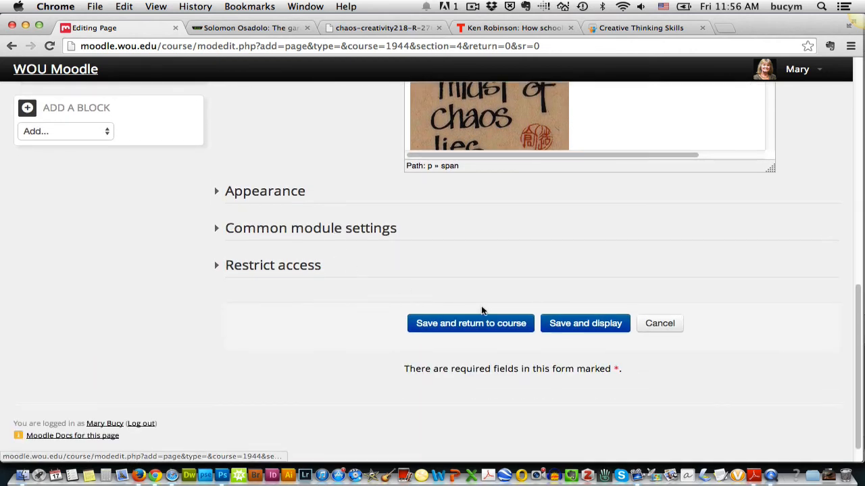
click(470, 323)
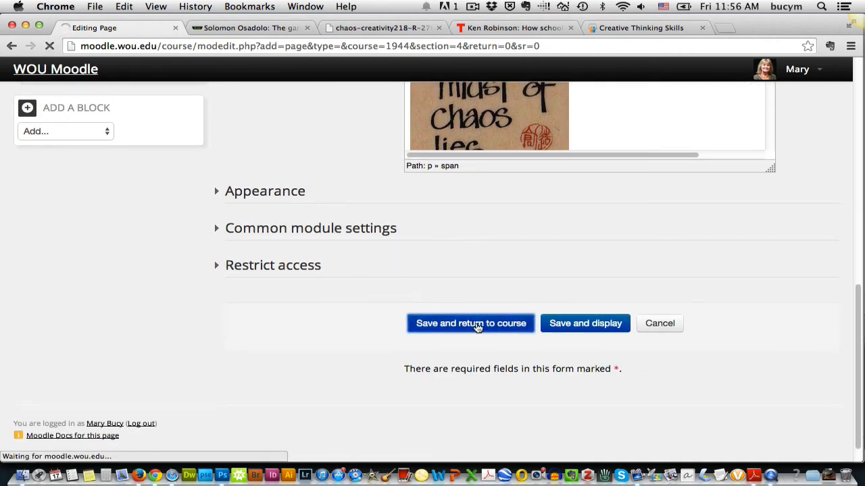
click(470, 323)
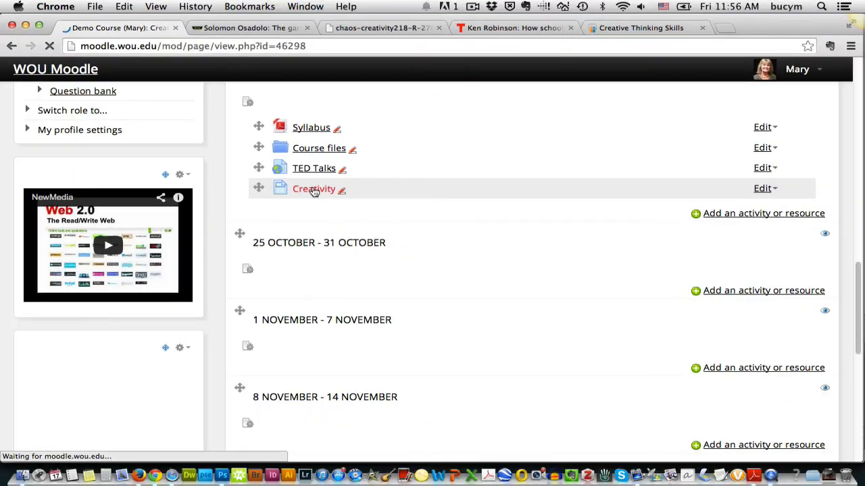
Step: View the published Creativity page, play the TED video and advance the slideshow to slide 2
click(313, 189)
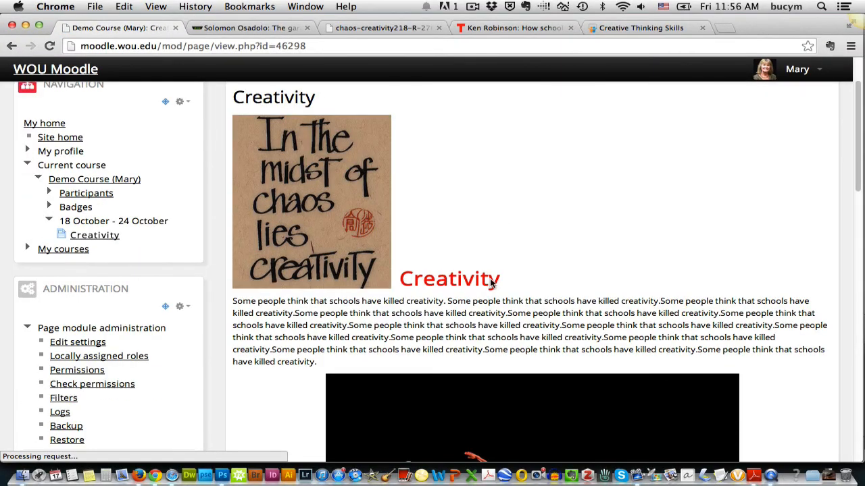
scroll(down, 3)
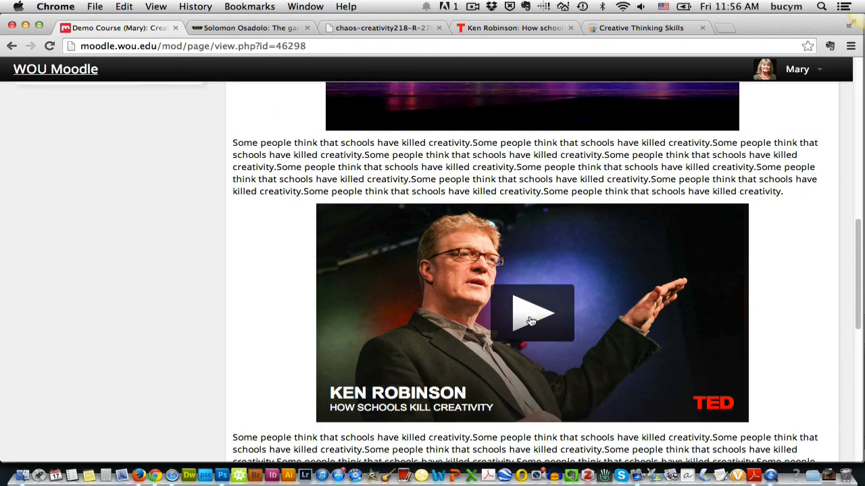
click(532, 313)
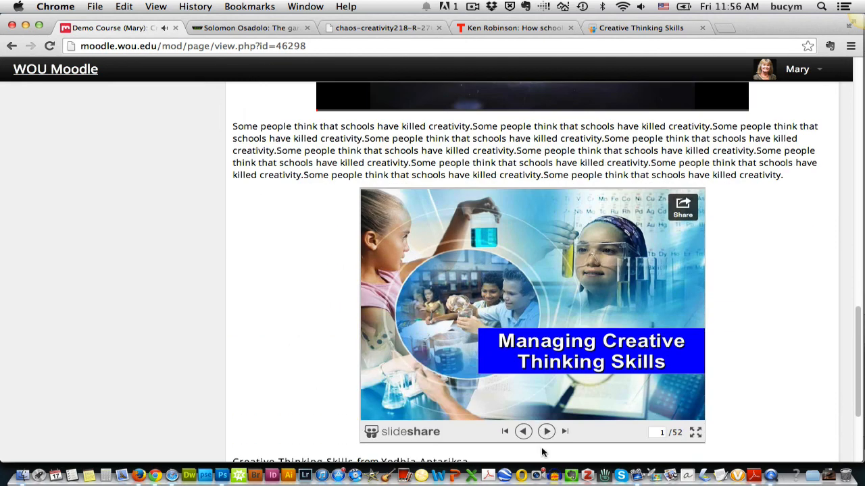
click(546, 432)
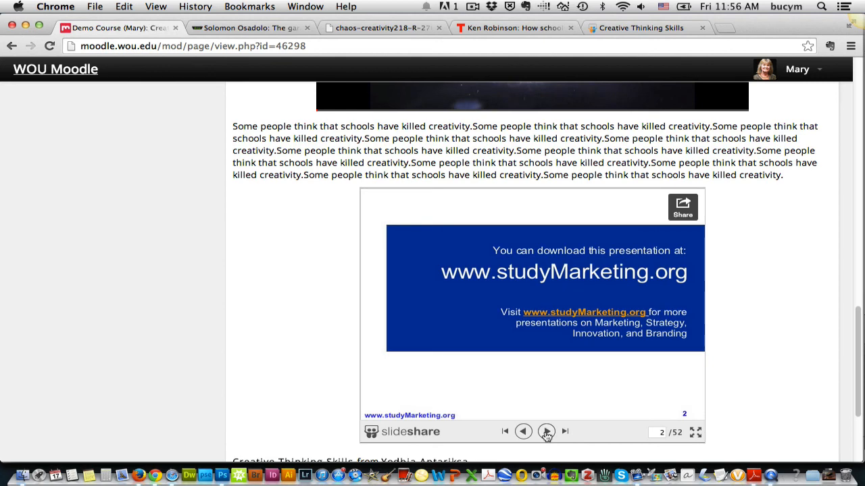
click(545, 431)
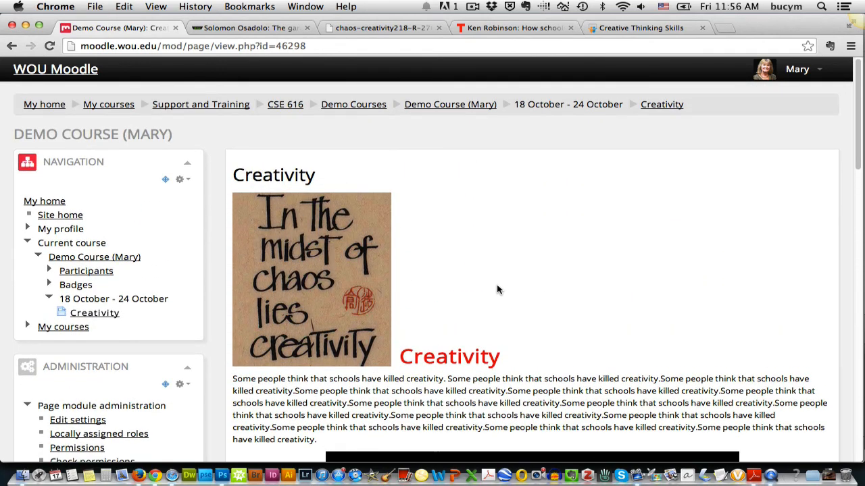
mouse_move(490, 167)
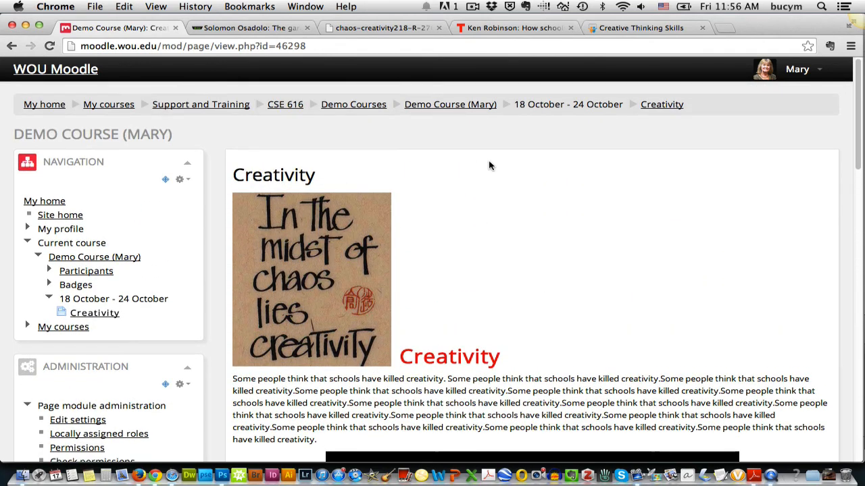